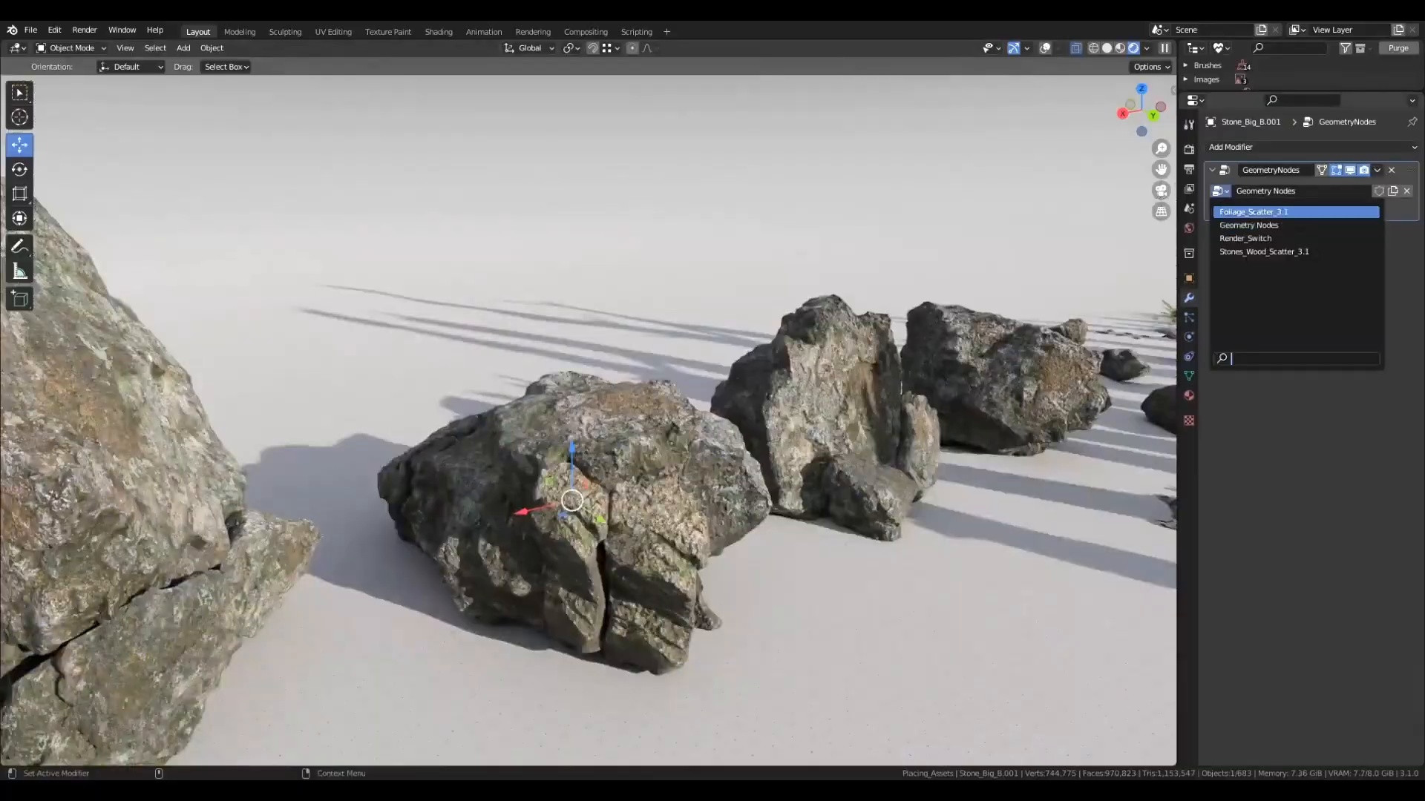
Step: Assign the Foliage_Scatter_3.1 node group to the rock's Geometry Nodes modifier
{"action": "left_click", "coordinate": [1254, 210]}
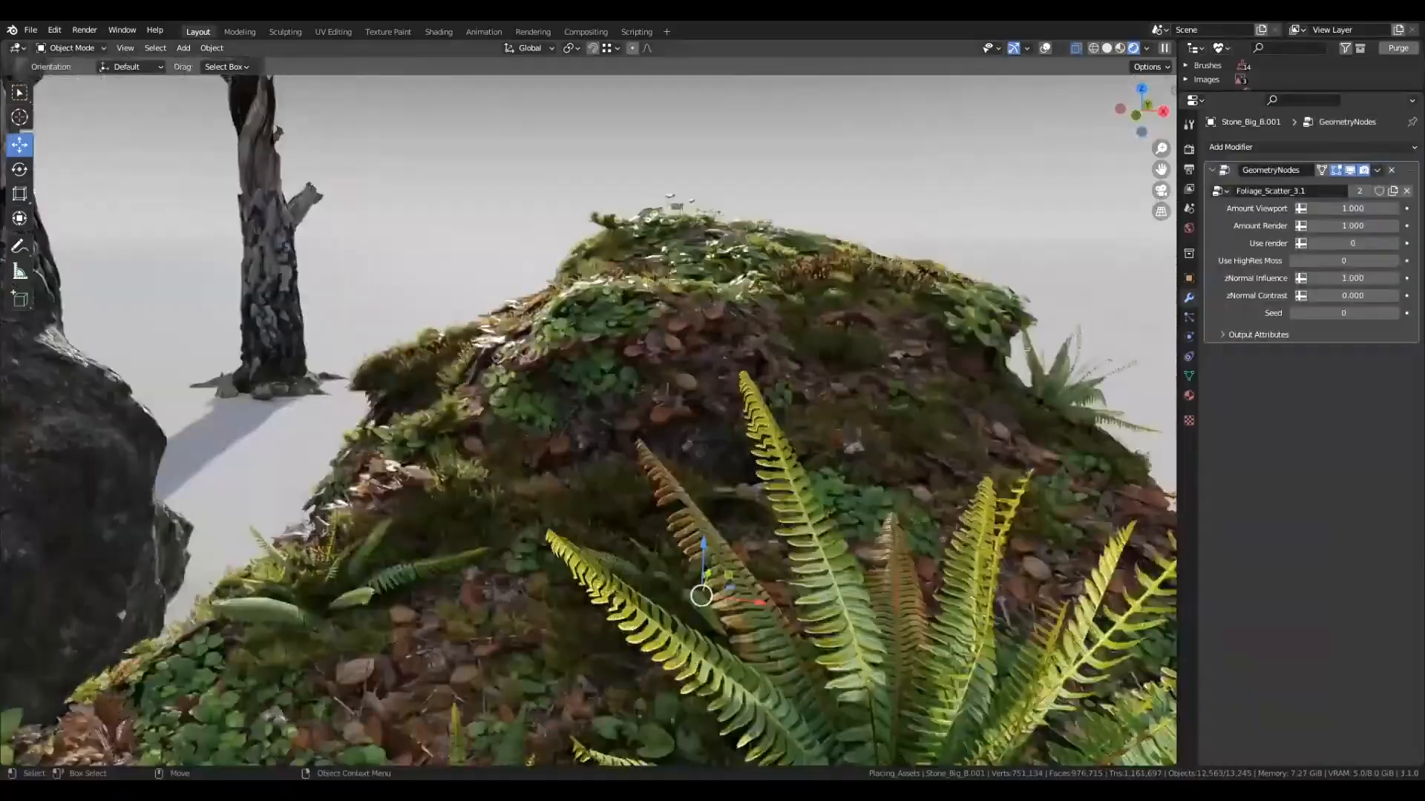
{"action": "scroll", "scroll_direction": "down", "scroll_amount": 3}
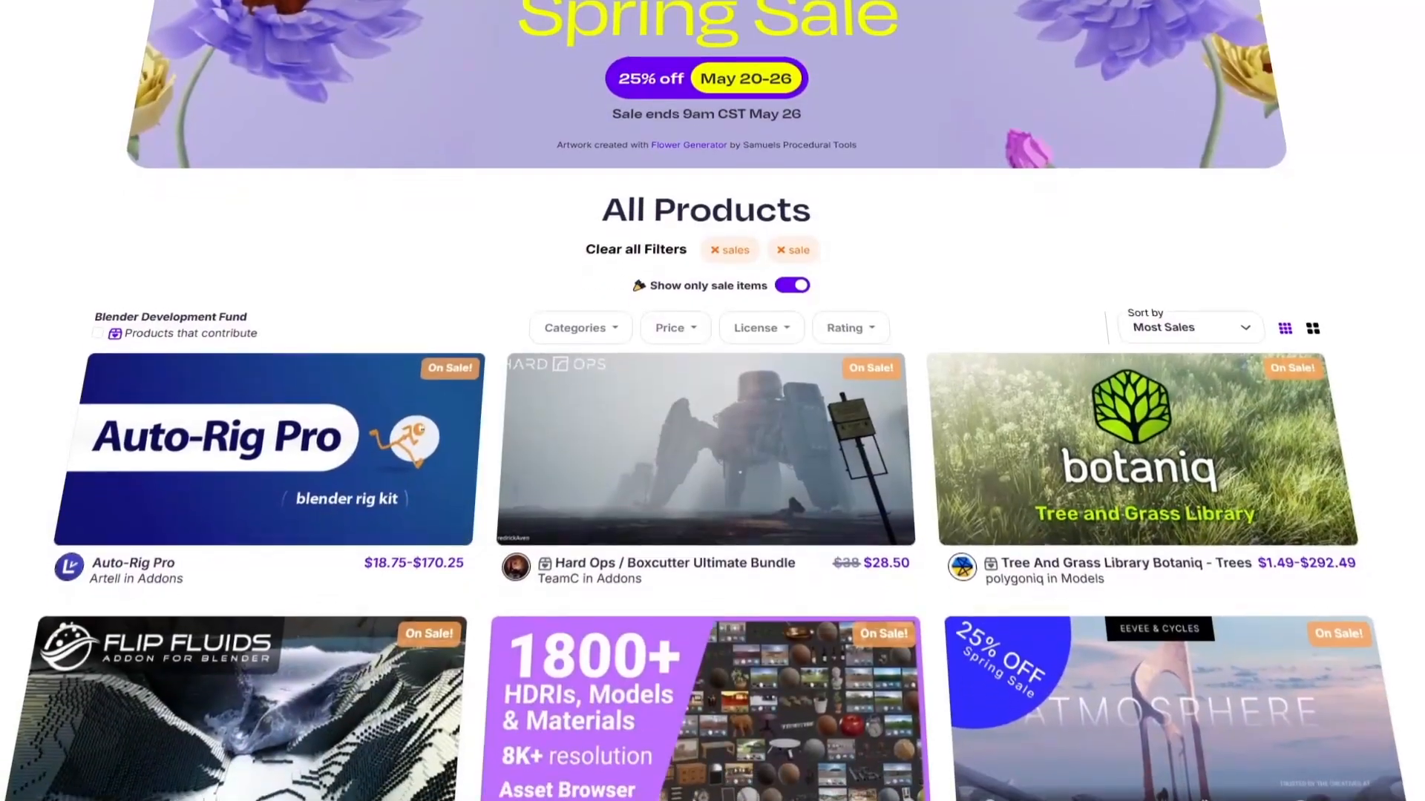
{"action": "scroll", "scroll_direction": "down", "scroll_amount": 3}
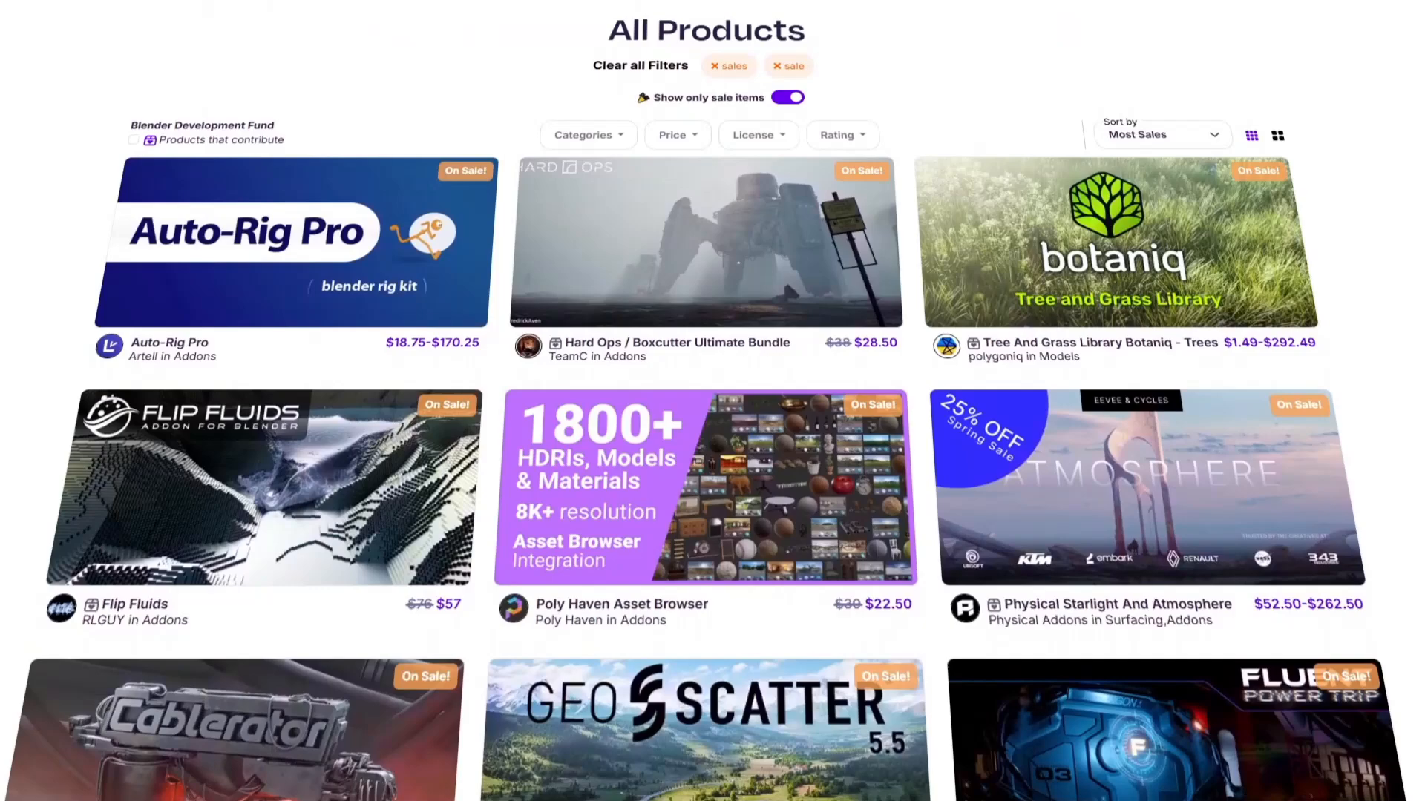
{"action": "scroll", "scroll_direction": "down", "scroll_amount": 3}
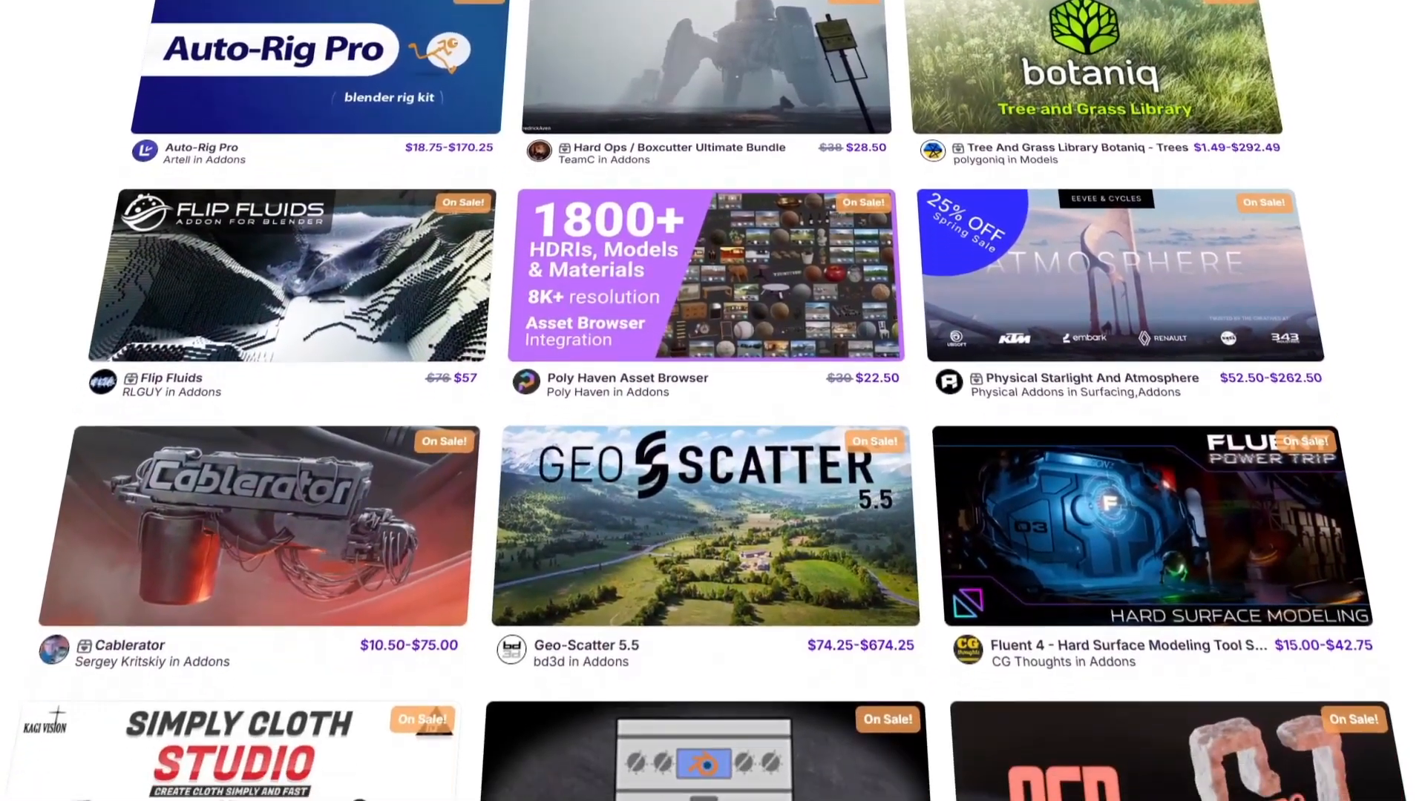
{"action": "scroll", "scroll_direction": "down", "scroll_amount": 3}
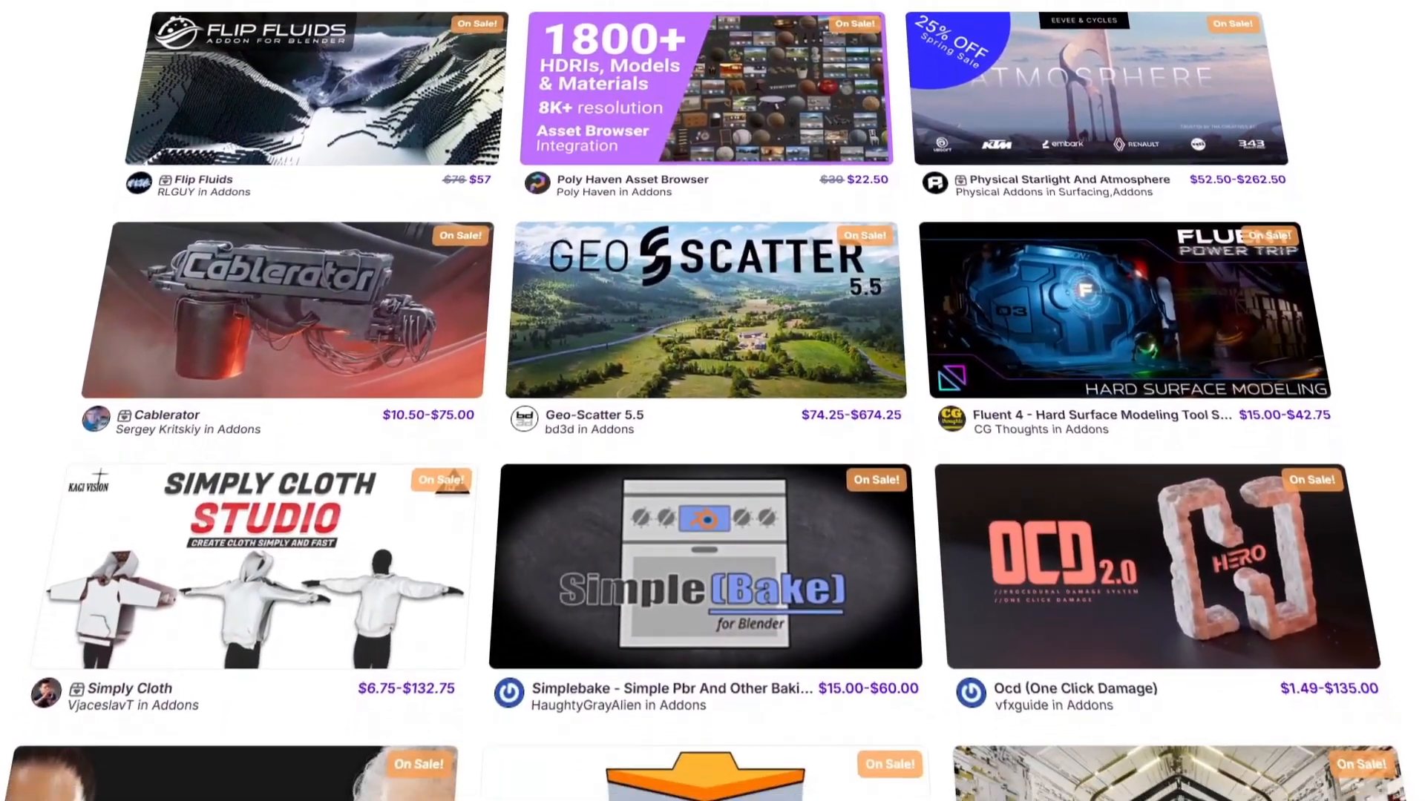
{"action": "scroll", "scroll_direction": "down", "scroll_amount": 3}
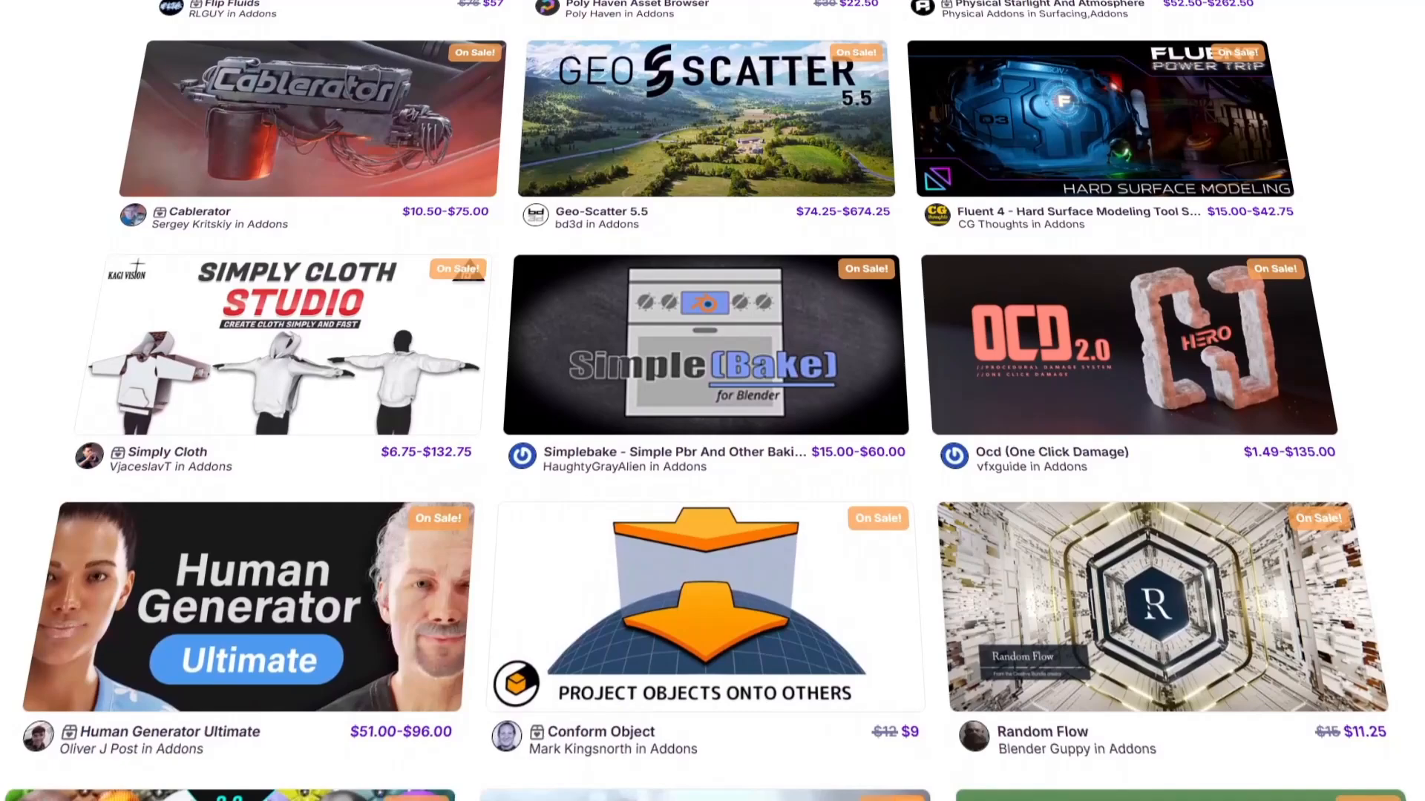
{"action": "scroll", "scroll_direction": "down", "scroll_amount": 3}
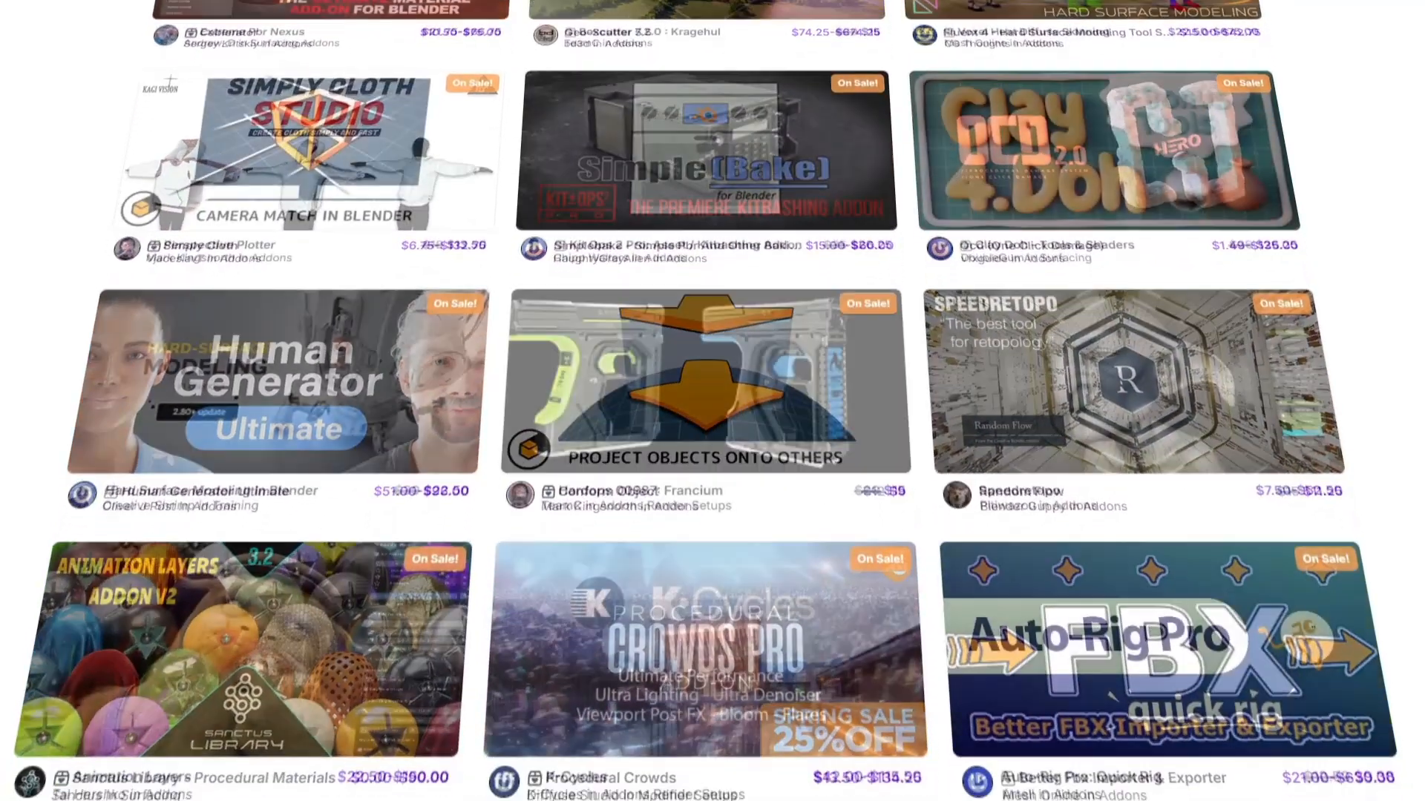
{"action": "scroll", "scroll_direction": "down", "scroll_amount": 3}
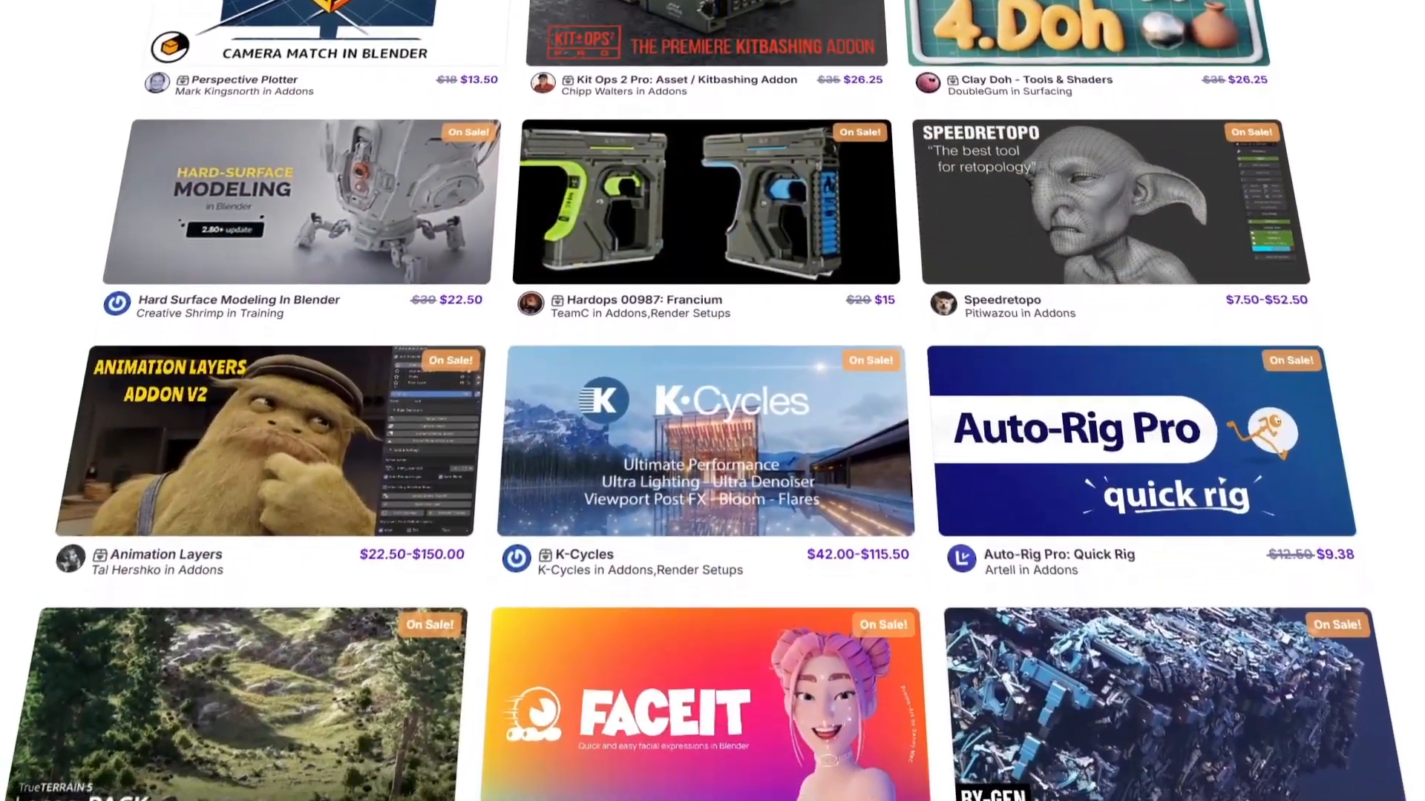
{"action": "scroll", "scroll_direction": "down", "scroll_amount": 3}
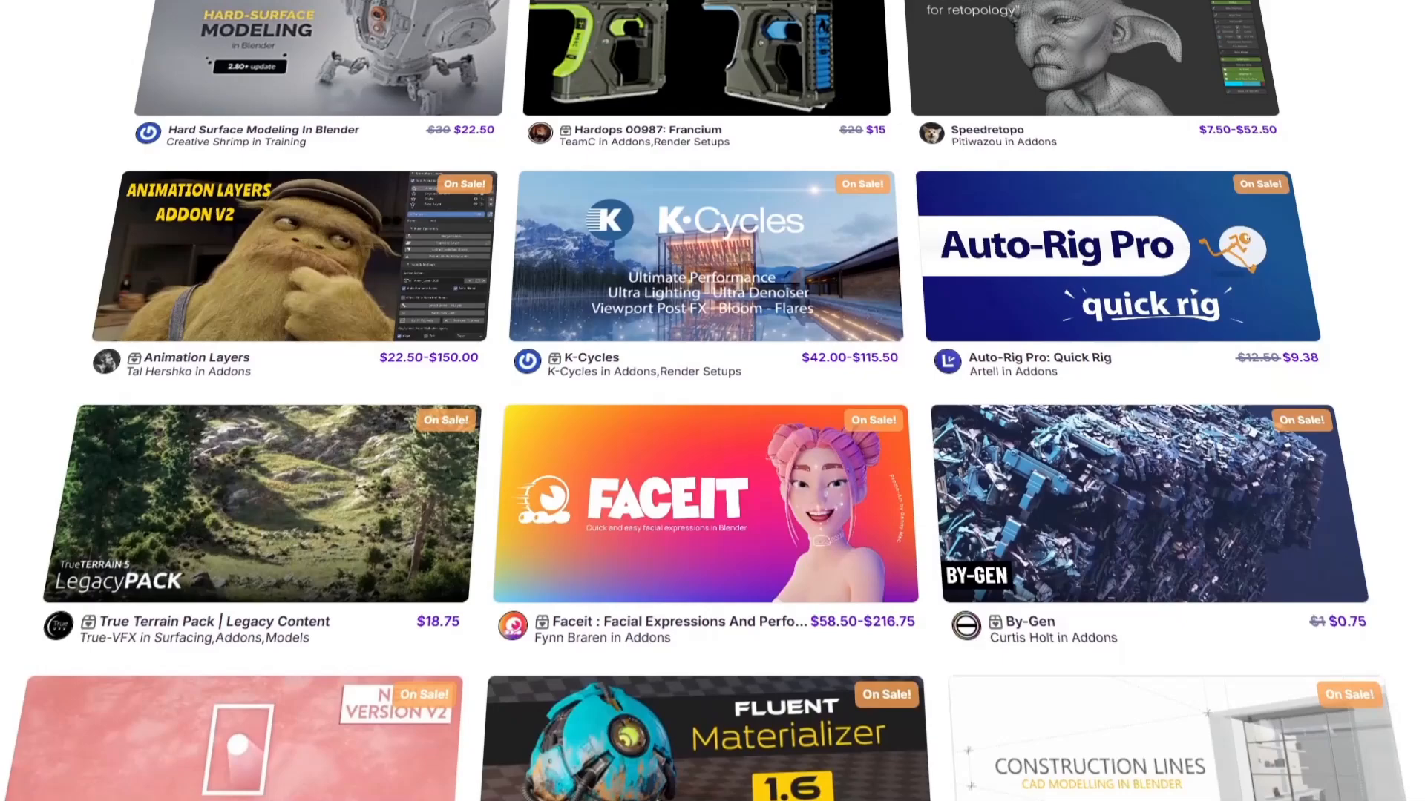
{"action": "scroll", "scroll_direction": "down", "scroll_amount": 3}
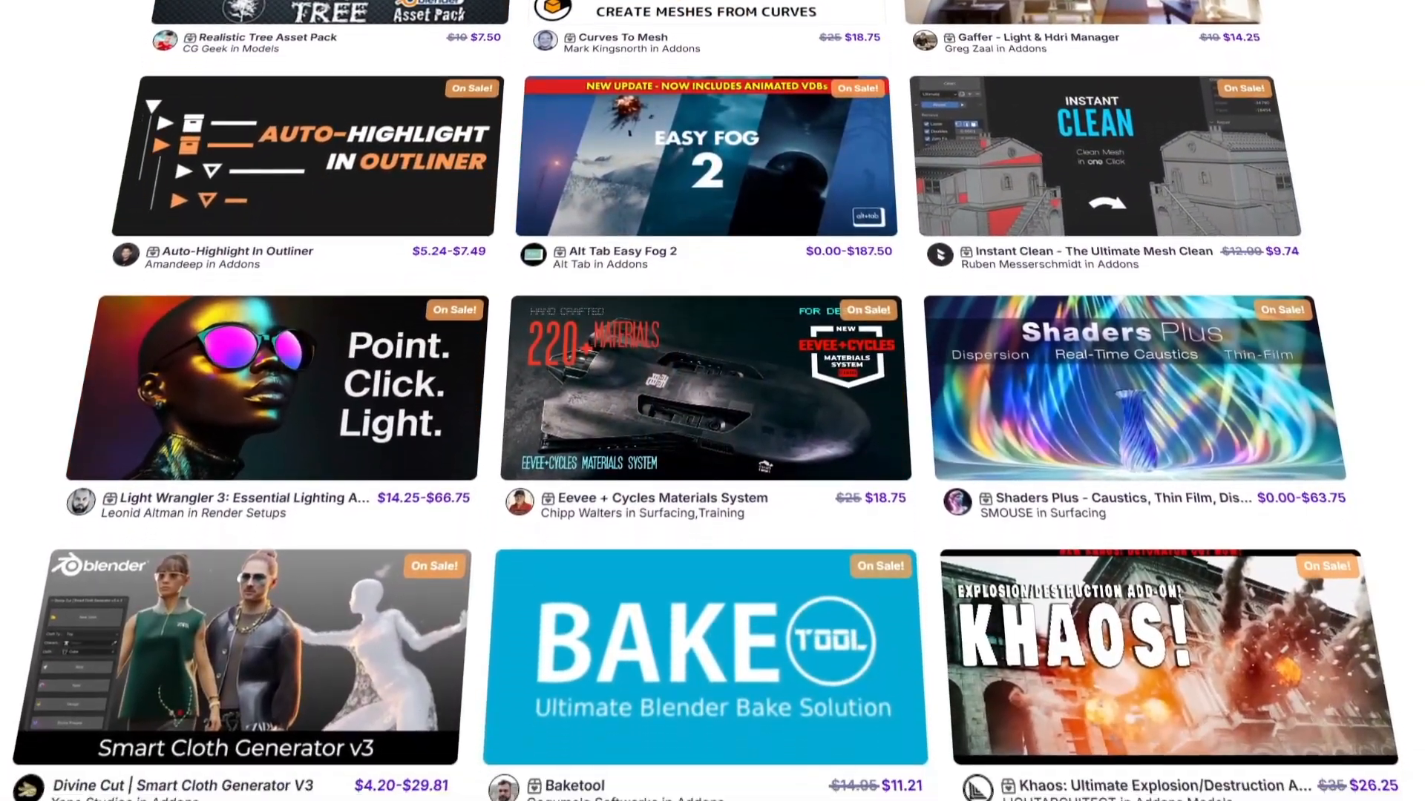
{"action": "scroll", "scroll_direction": "down", "scroll_amount": 3}
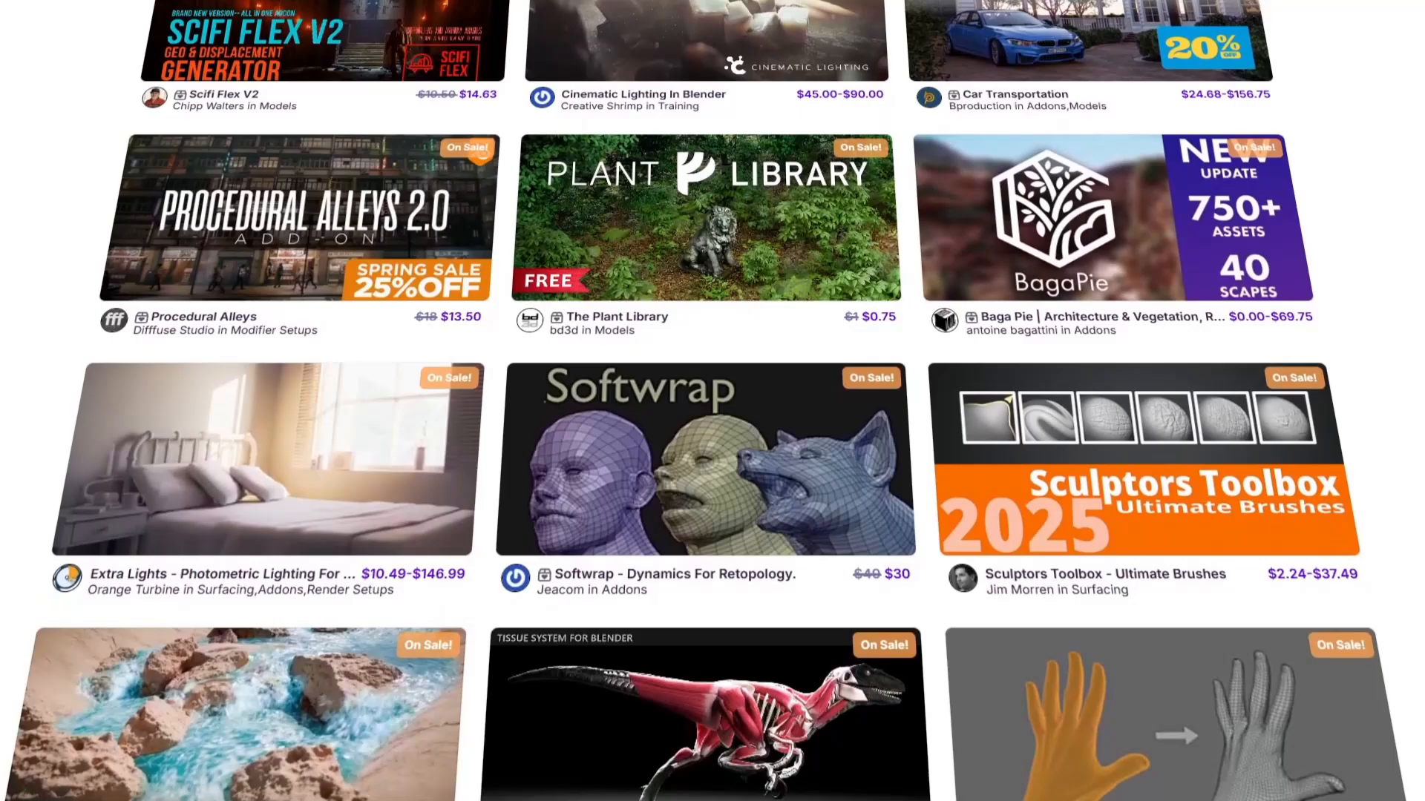
{"action": "scroll", "scroll_direction": "down", "scroll_amount": 3}
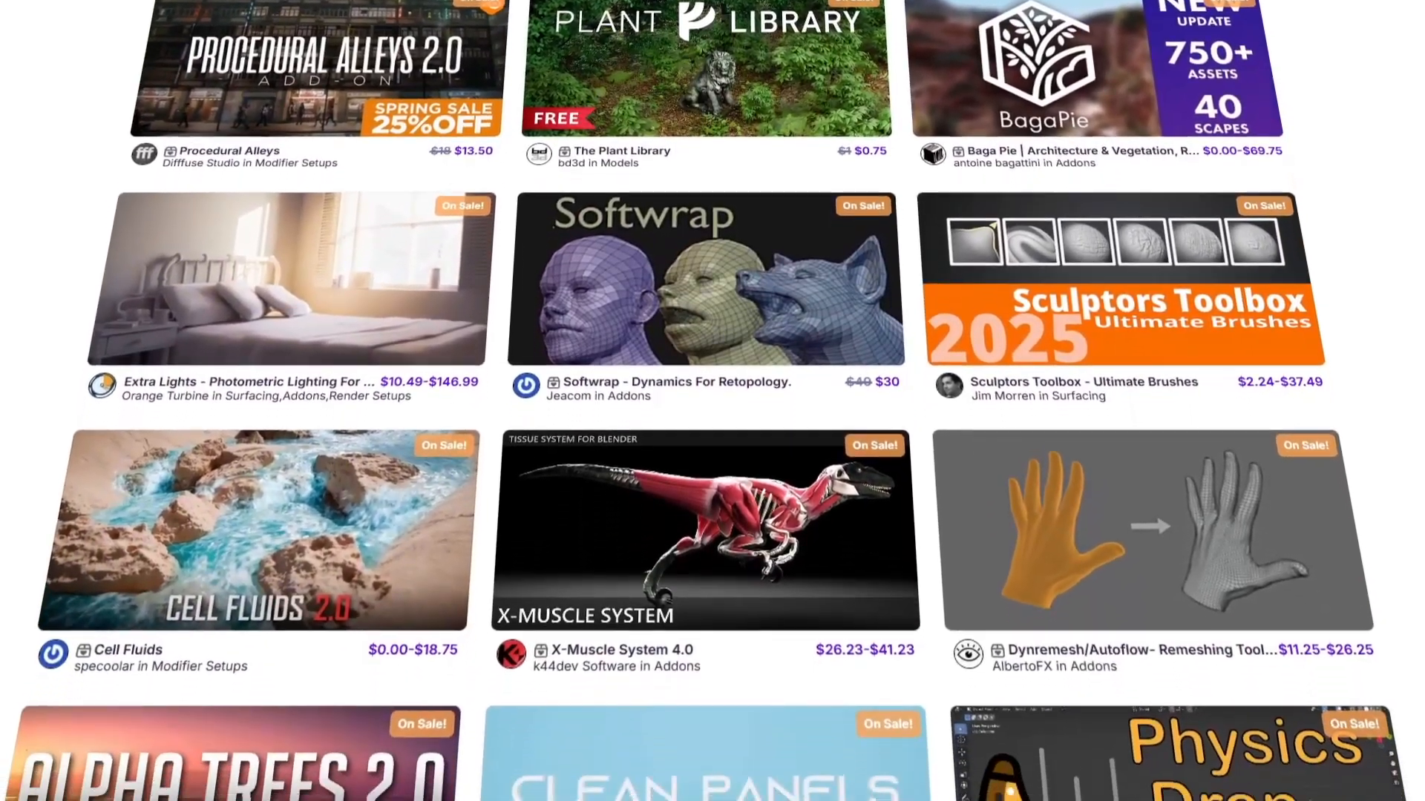
{"action": "scroll", "scroll_direction": "down", "scroll_amount": 3}
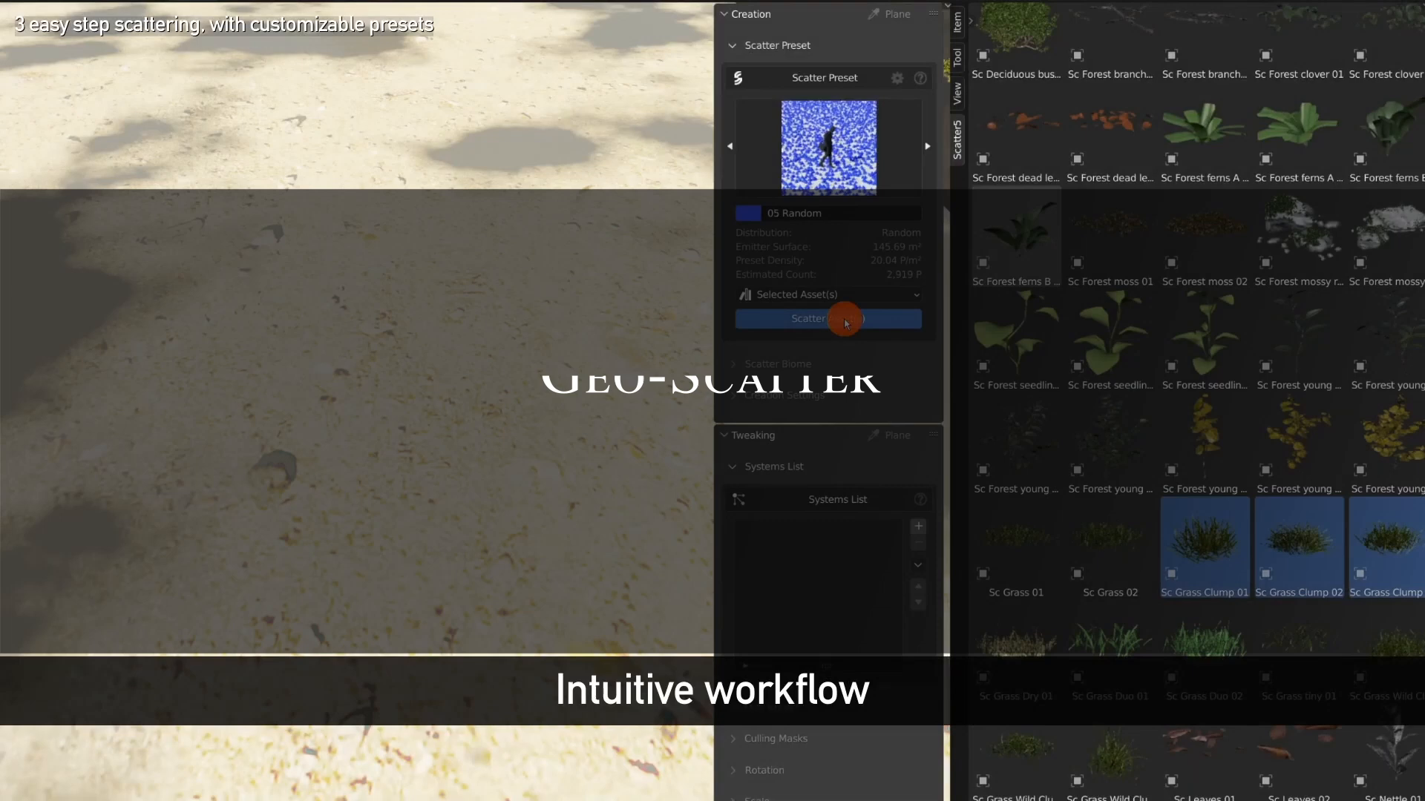
Step: Scatter the selected flowers and grass, then step to the next pattern image
{"action": "left_click", "coordinate": [827, 318]}
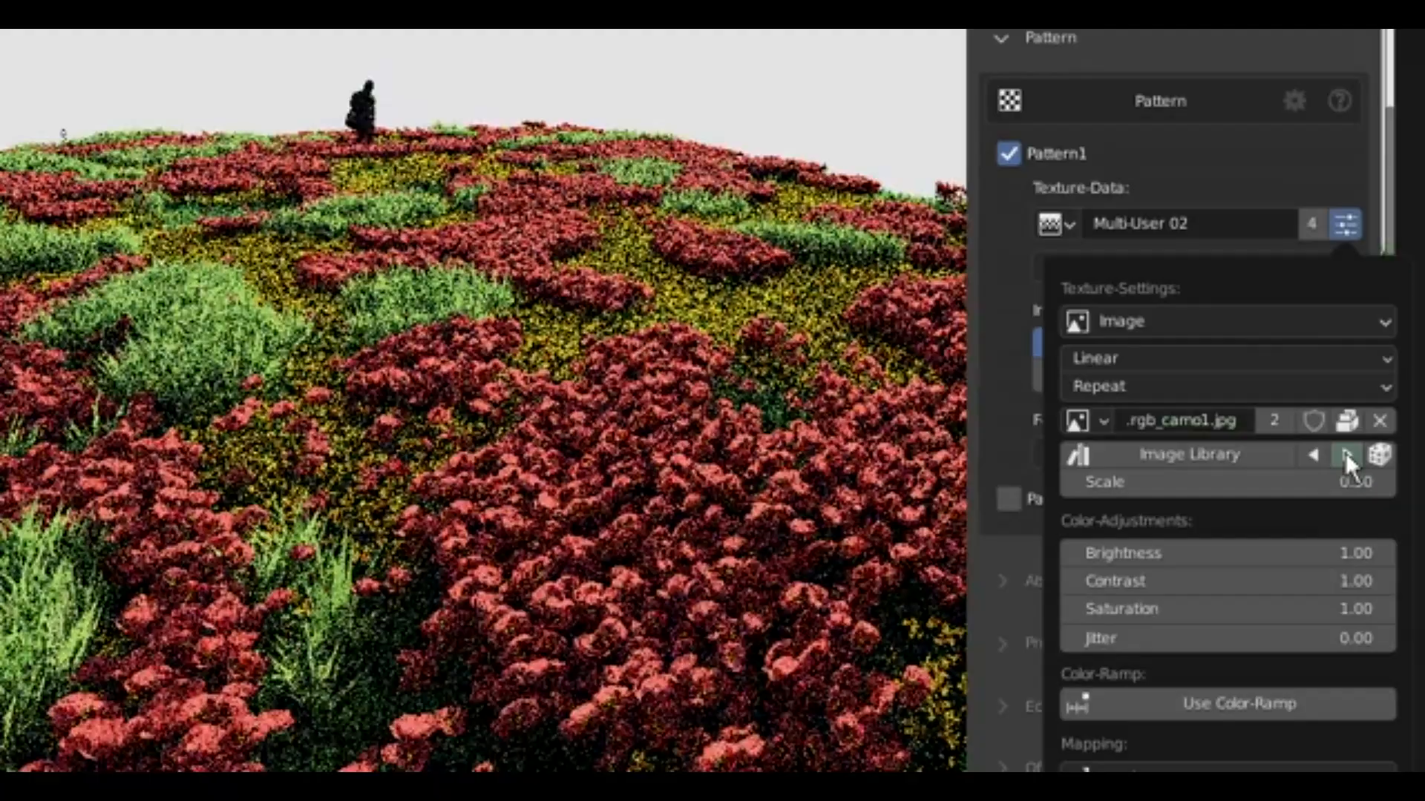
{"action": "left_click", "coordinate": [1348, 454]}
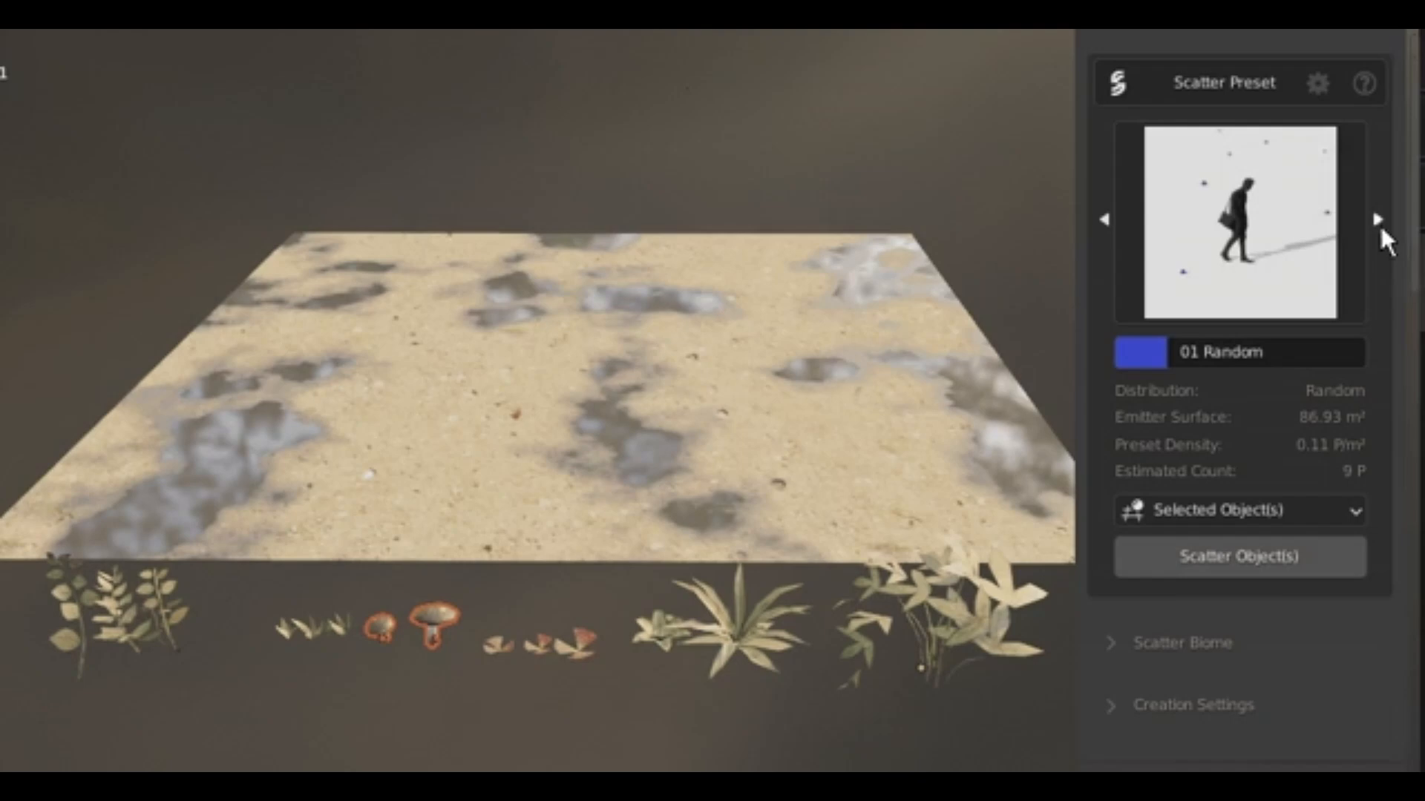
Step: Use the 11 Pattern scatter preset to spread mushrooms and red leaves
{"action": "left_click", "coordinate": [1239, 555]}
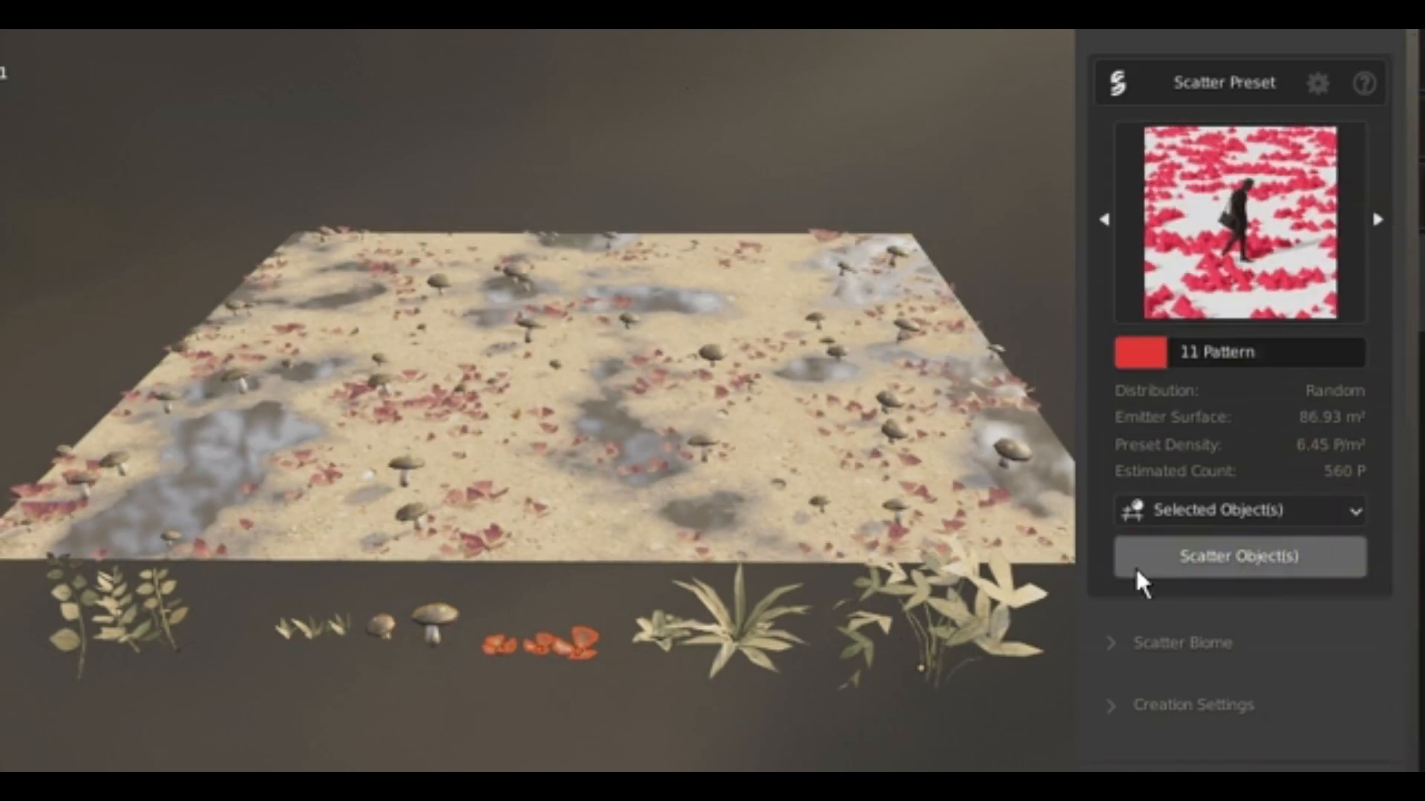
{"action": "left_click", "coordinate": [1238, 555]}
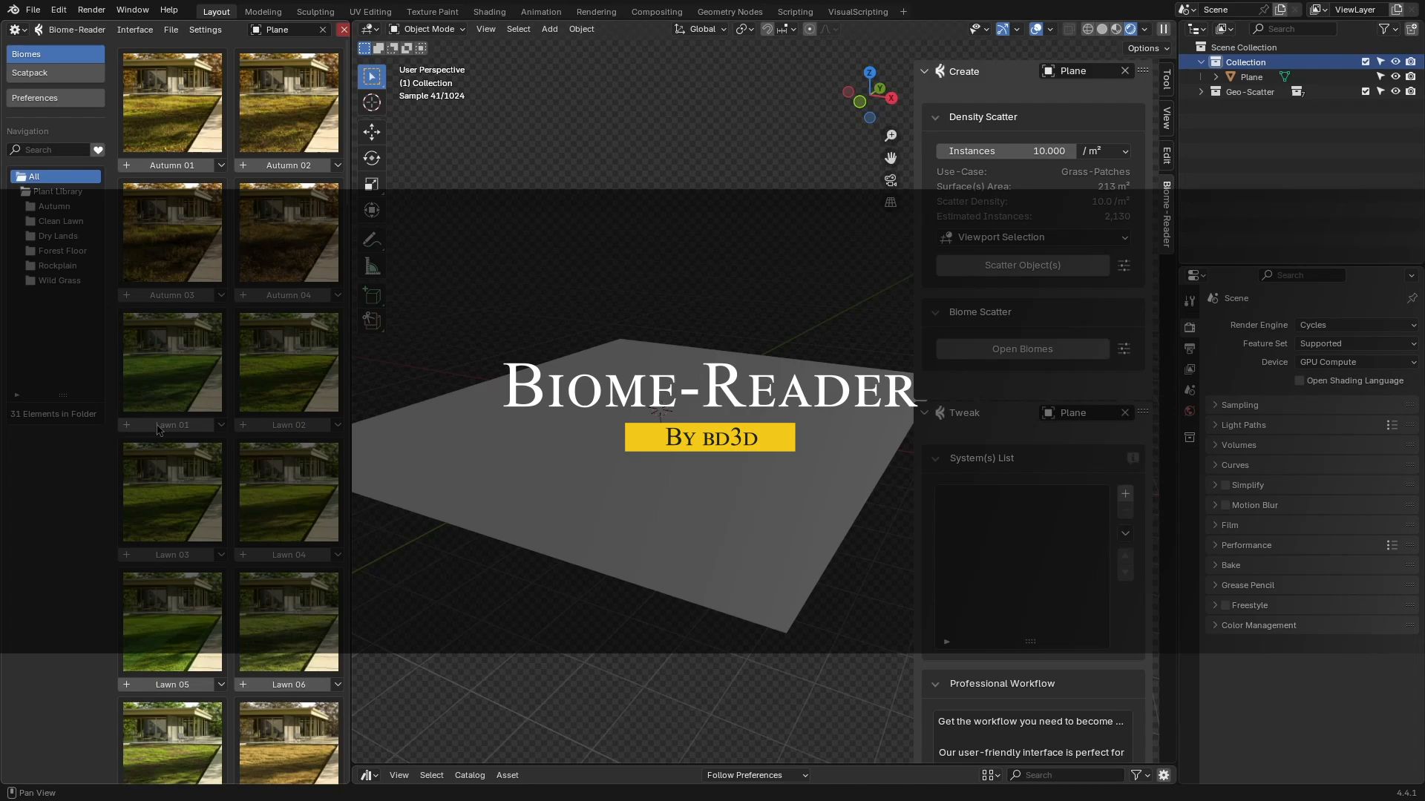
Step: Browse the Bushes, Dryland, Grasses and Plants catalogs, then show All assets
{"action": "left_click", "coordinate": [172, 363]}
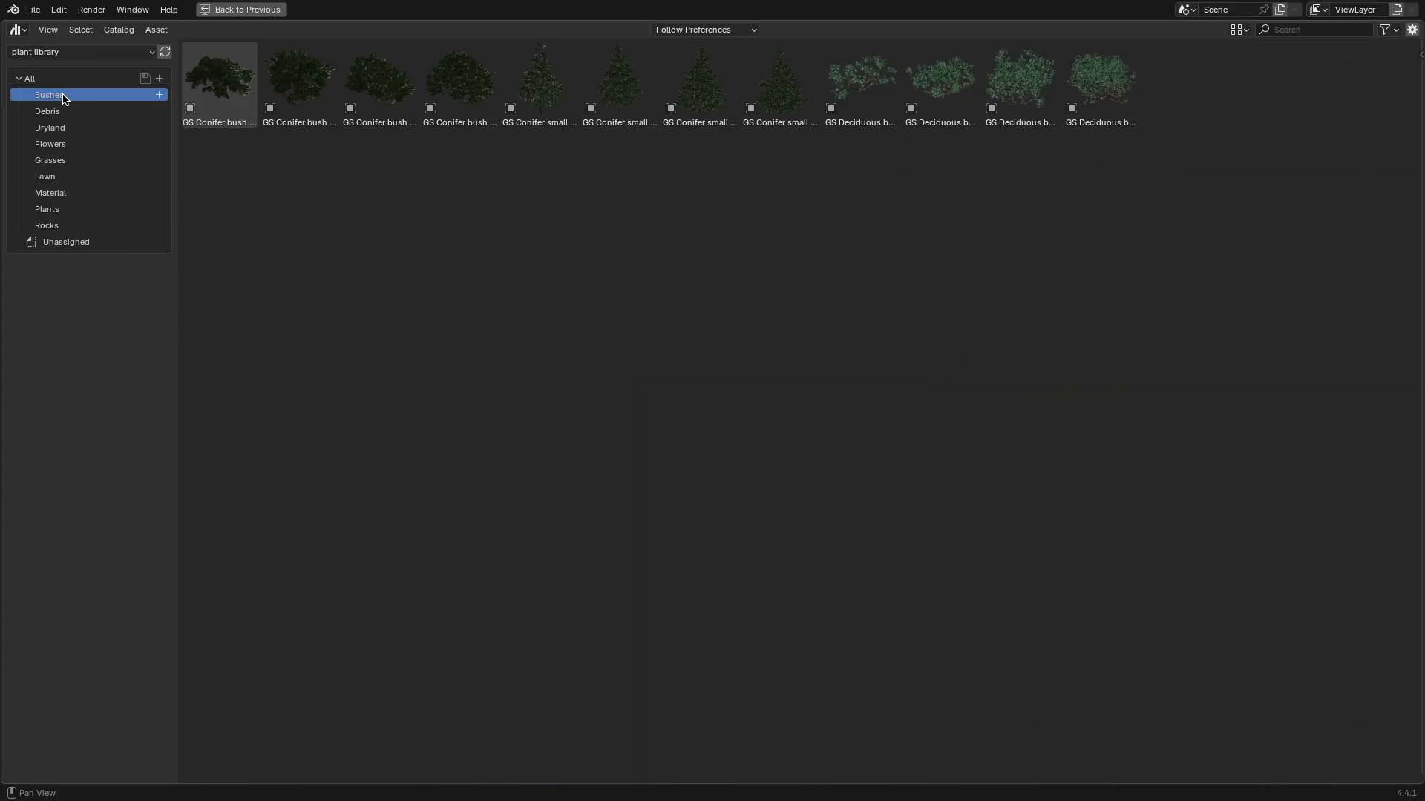
{"action": "left_click", "coordinate": [50, 127]}
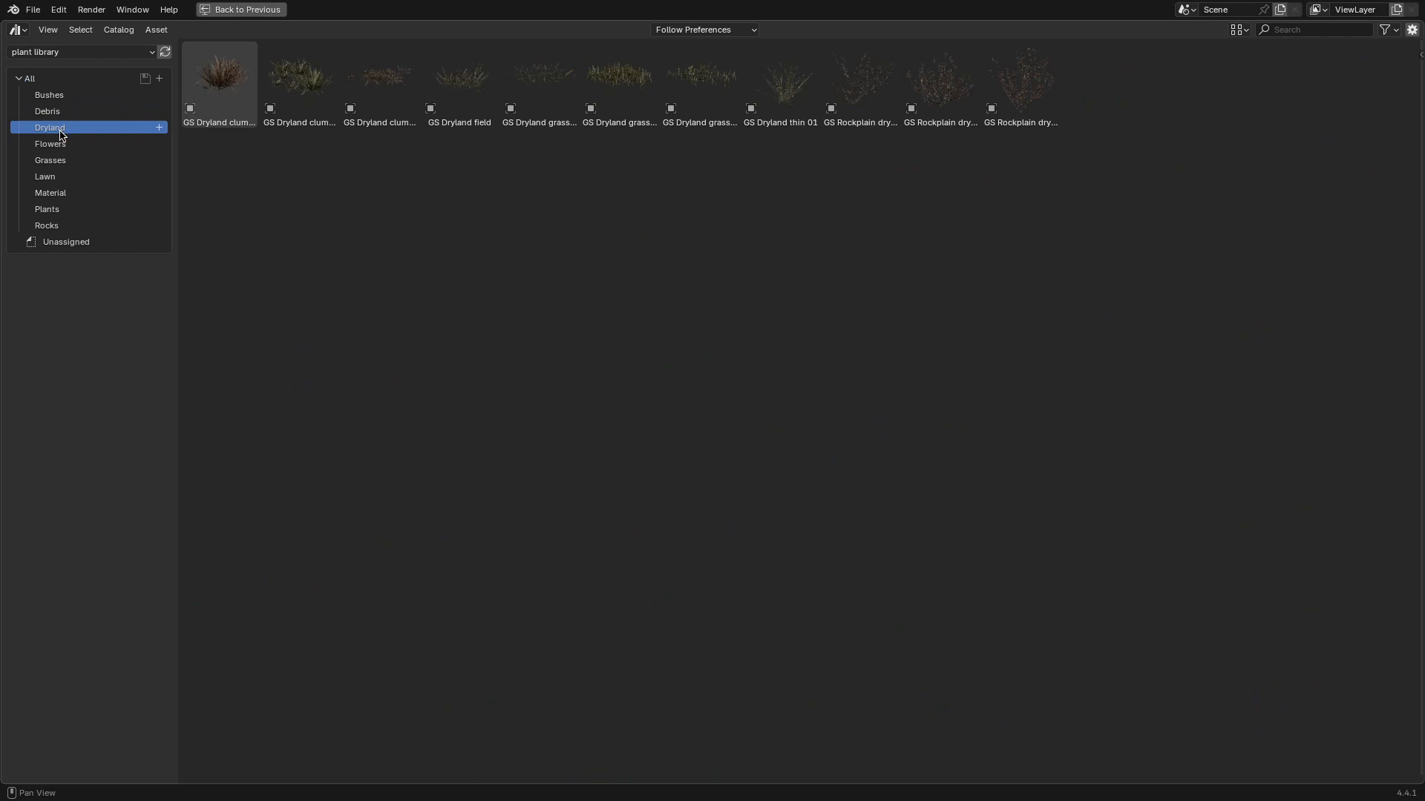
{"action": "left_click", "coordinate": [52, 160]}
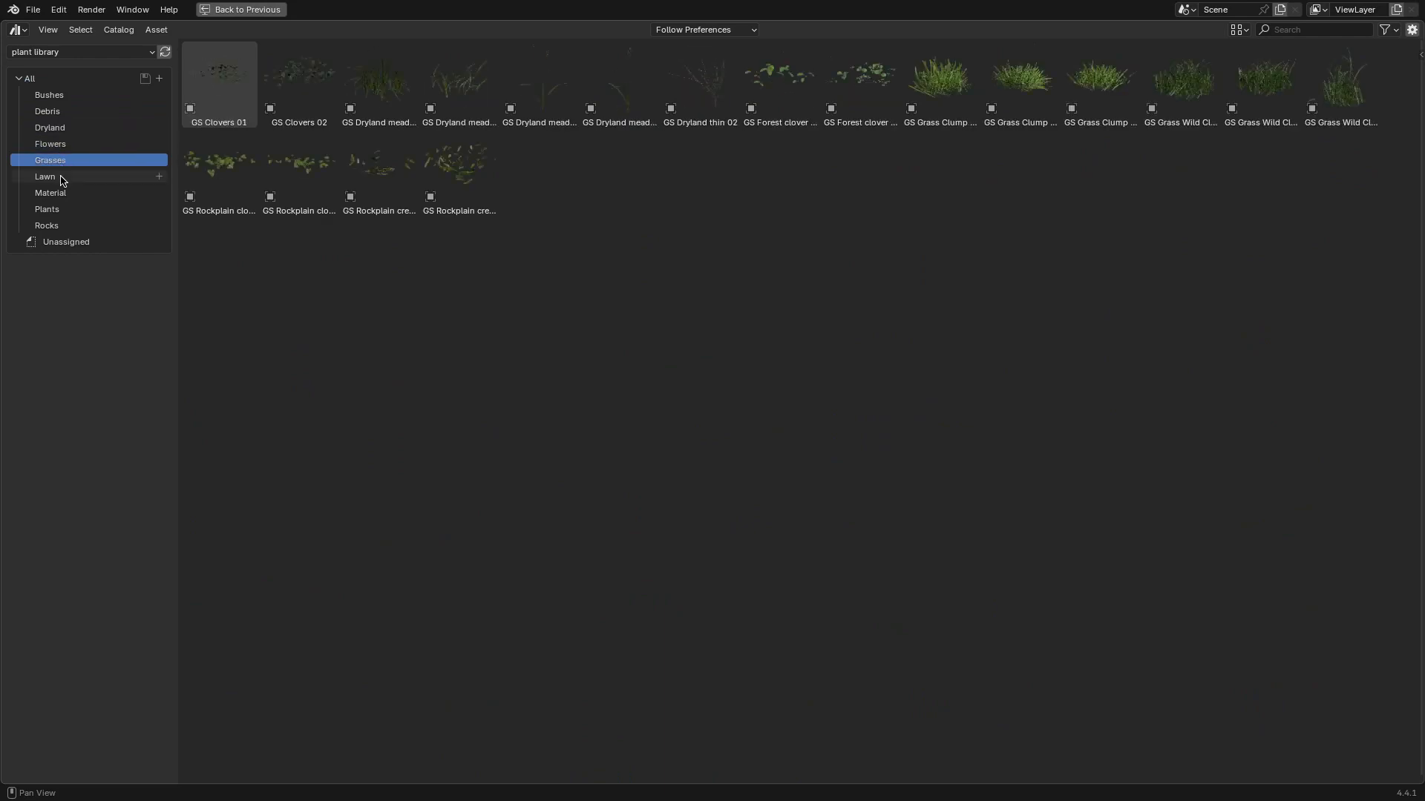
{"action": "left_click", "coordinate": [46, 210]}
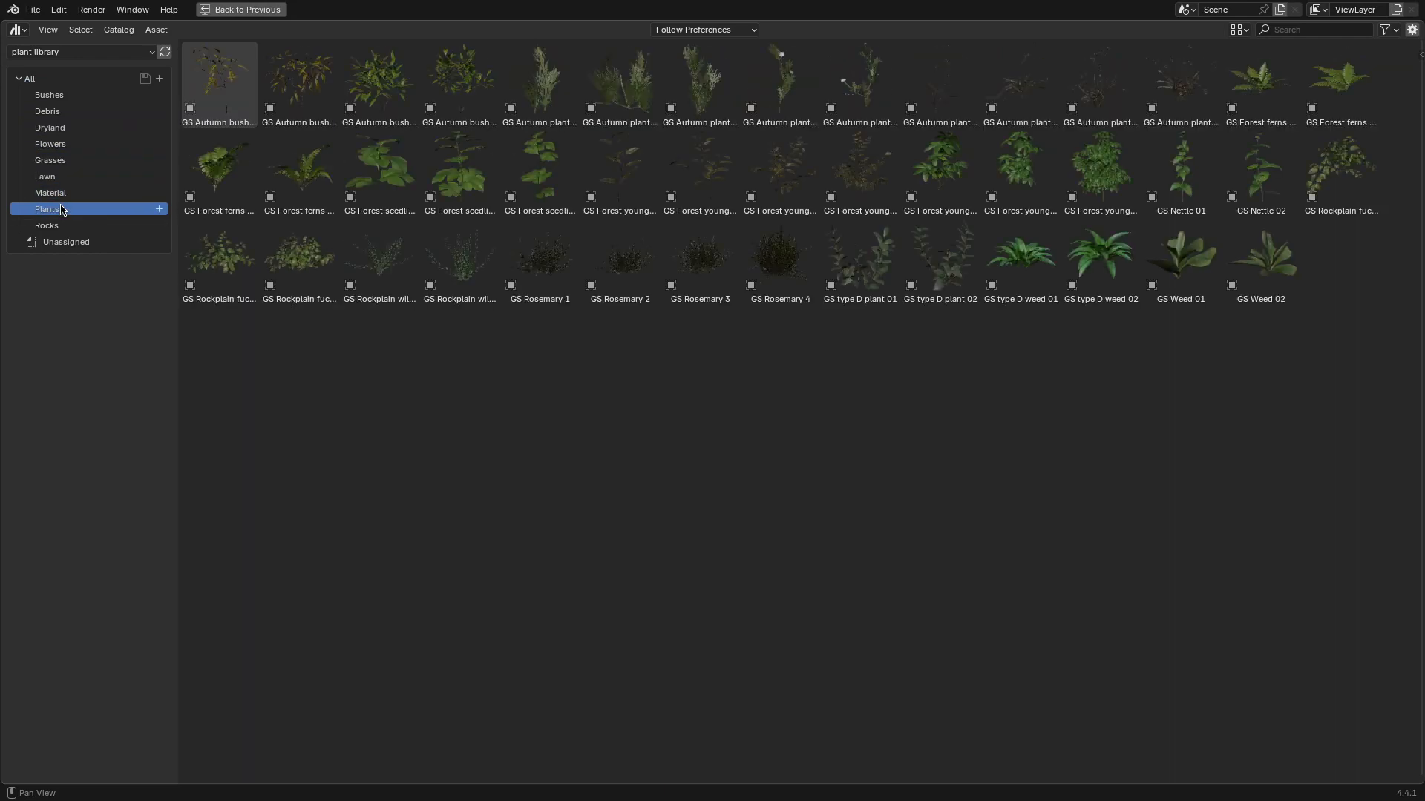
{"action": "left_click", "coordinate": [30, 78]}
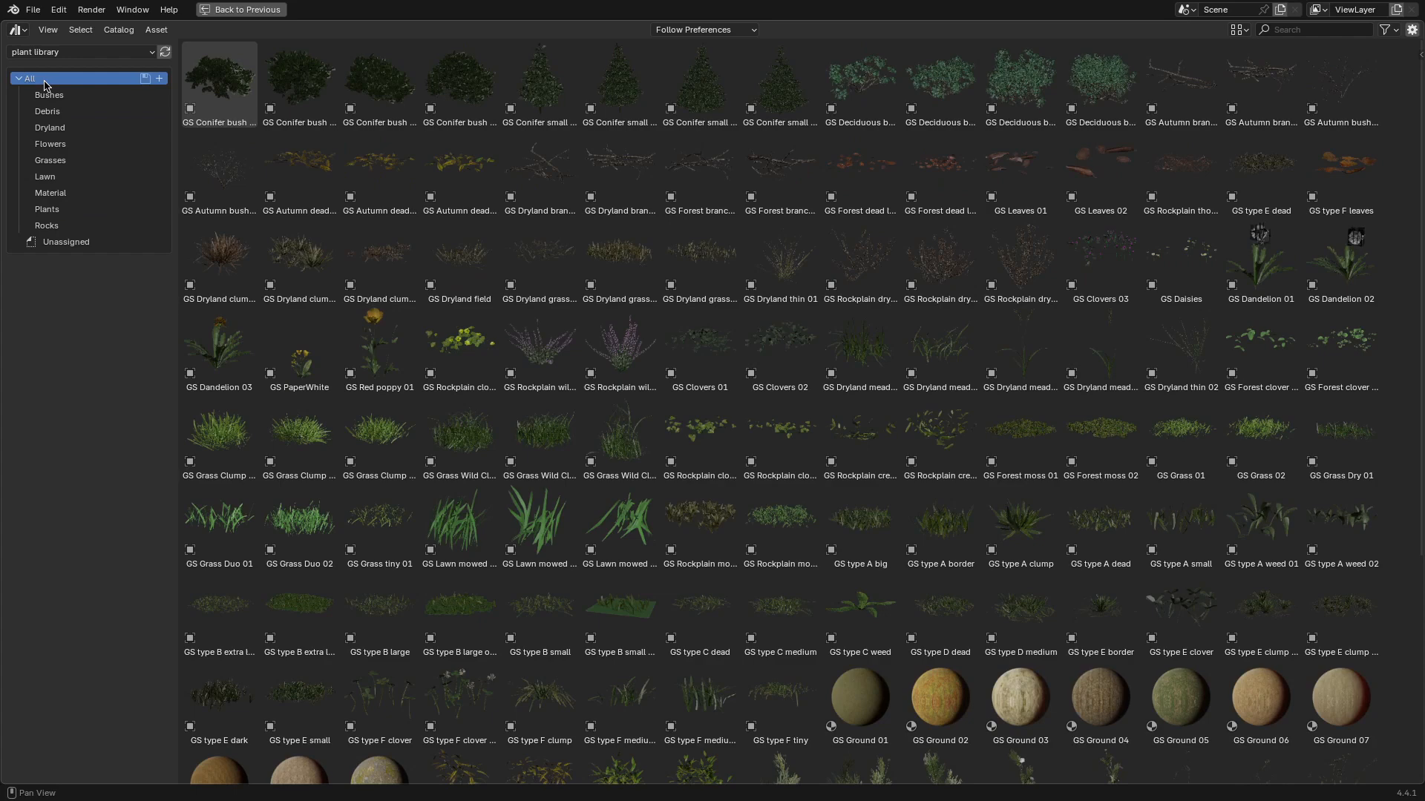
{"action": "left_click", "coordinate": [240, 8]}
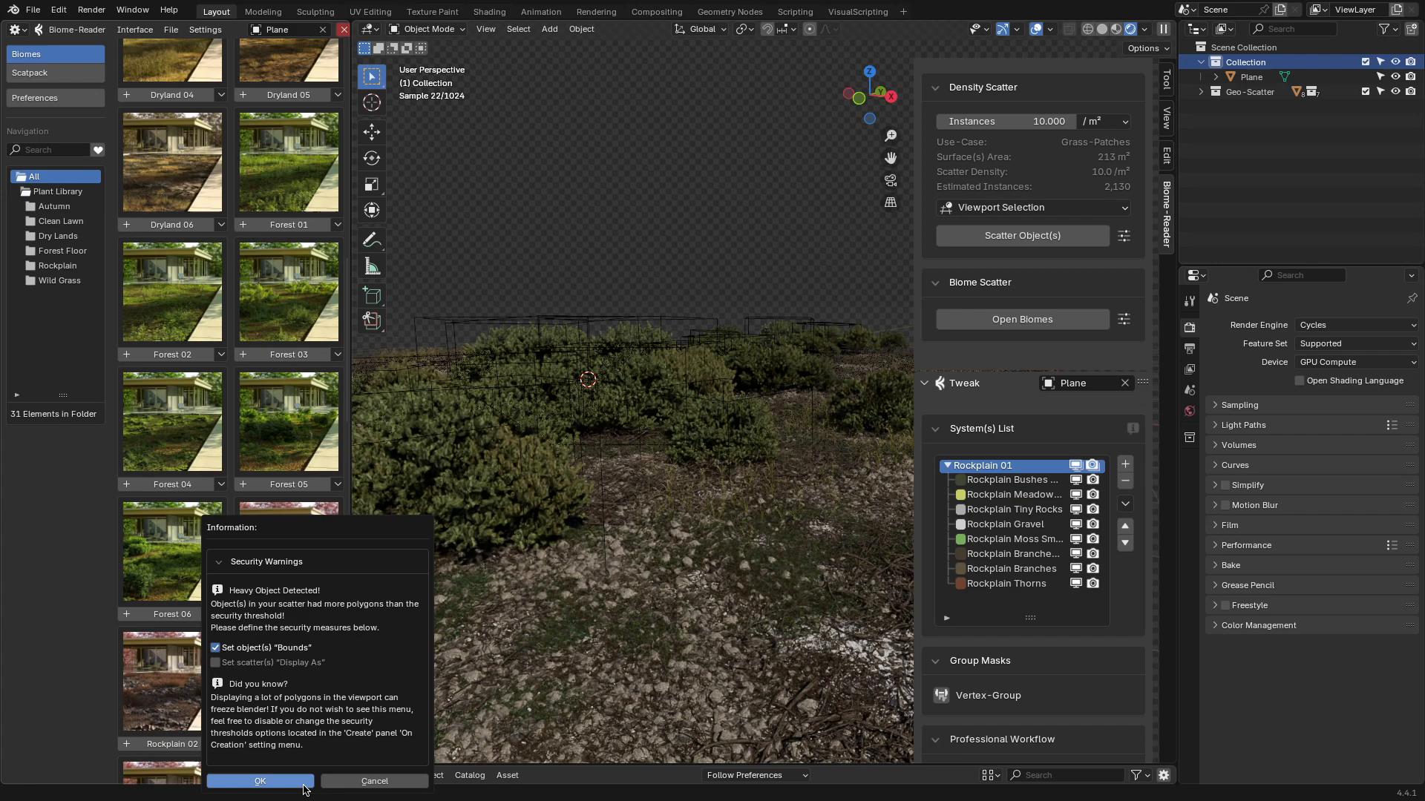
Step: Accept the heavy-object Security Warnings popup with OK
{"action": "left_click", "coordinate": [260, 781]}
{"action": "type", "text": "debi"}
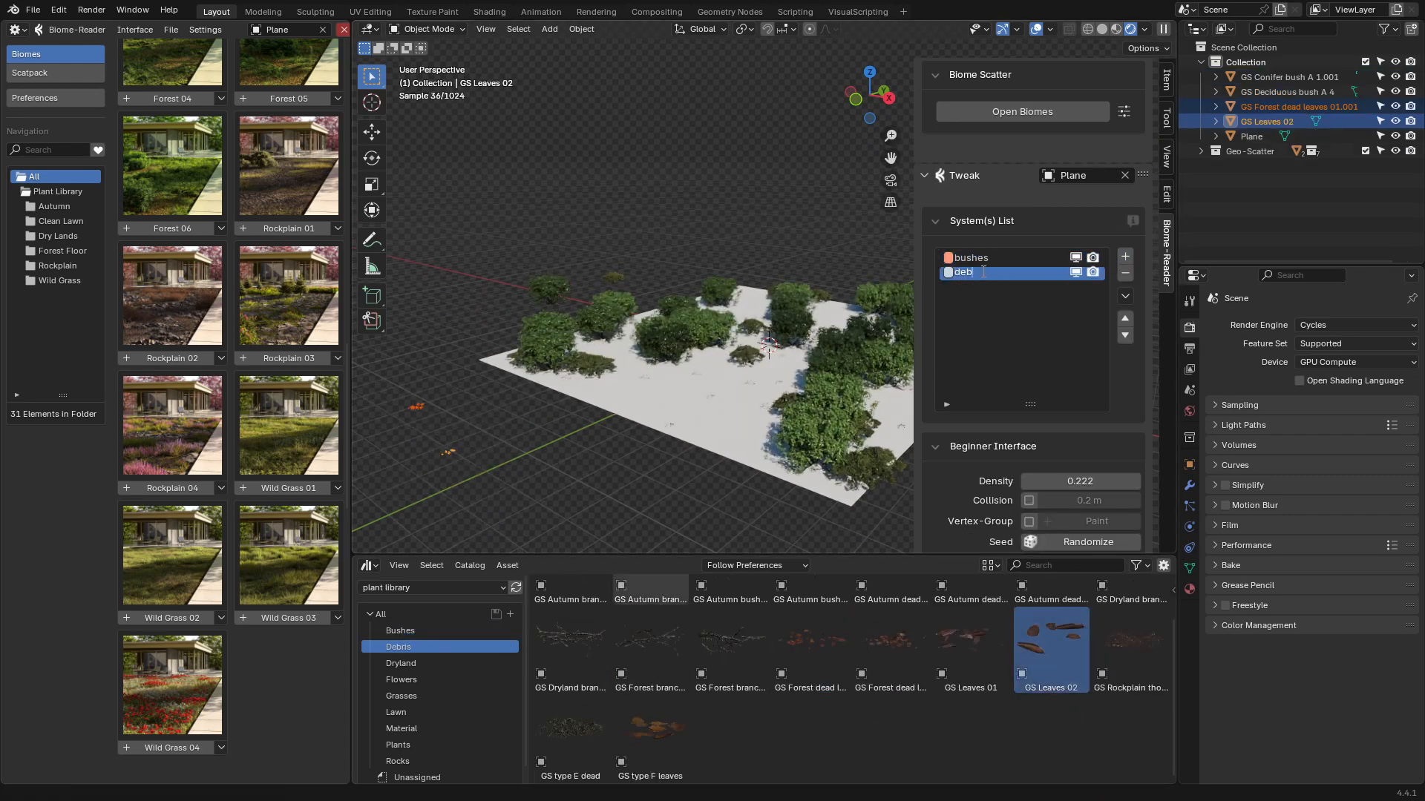
Step: Add Dryland clump bush and Rosemary 2 scatter systems from the asset catalogs
{"action": "left_click", "coordinate": [401, 662]}
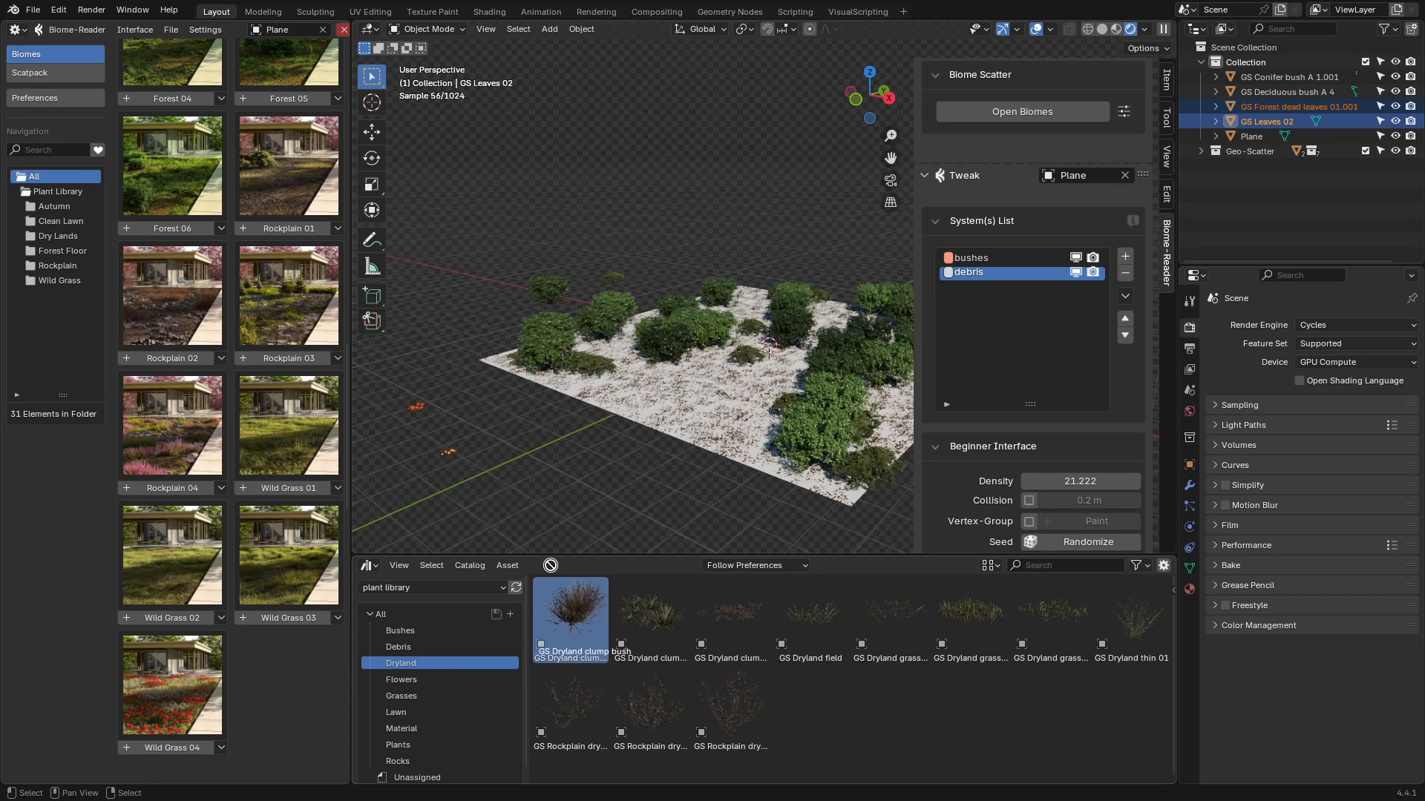
{"action": "double_click", "coordinate": [569, 618]}
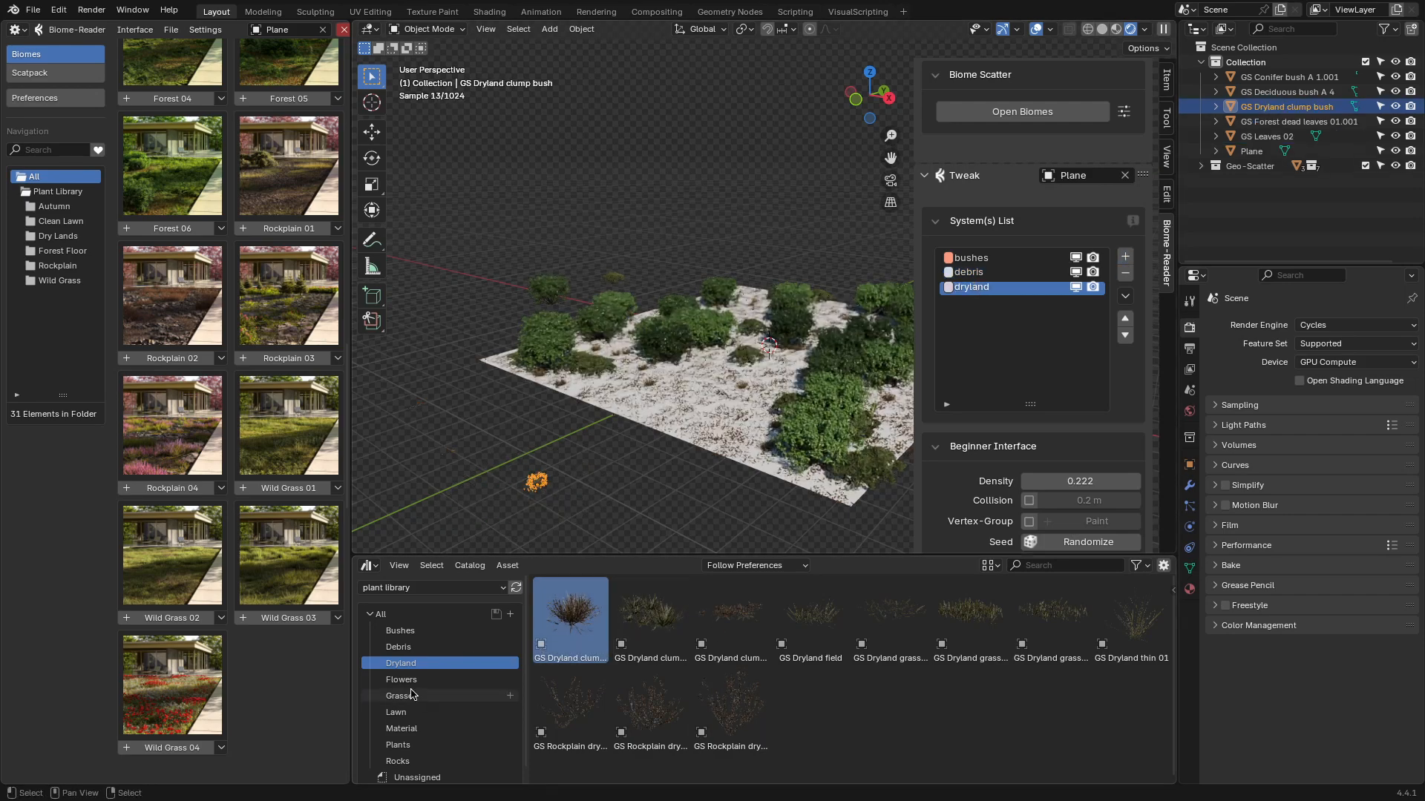
{"action": "left_click", "coordinate": [401, 679]}
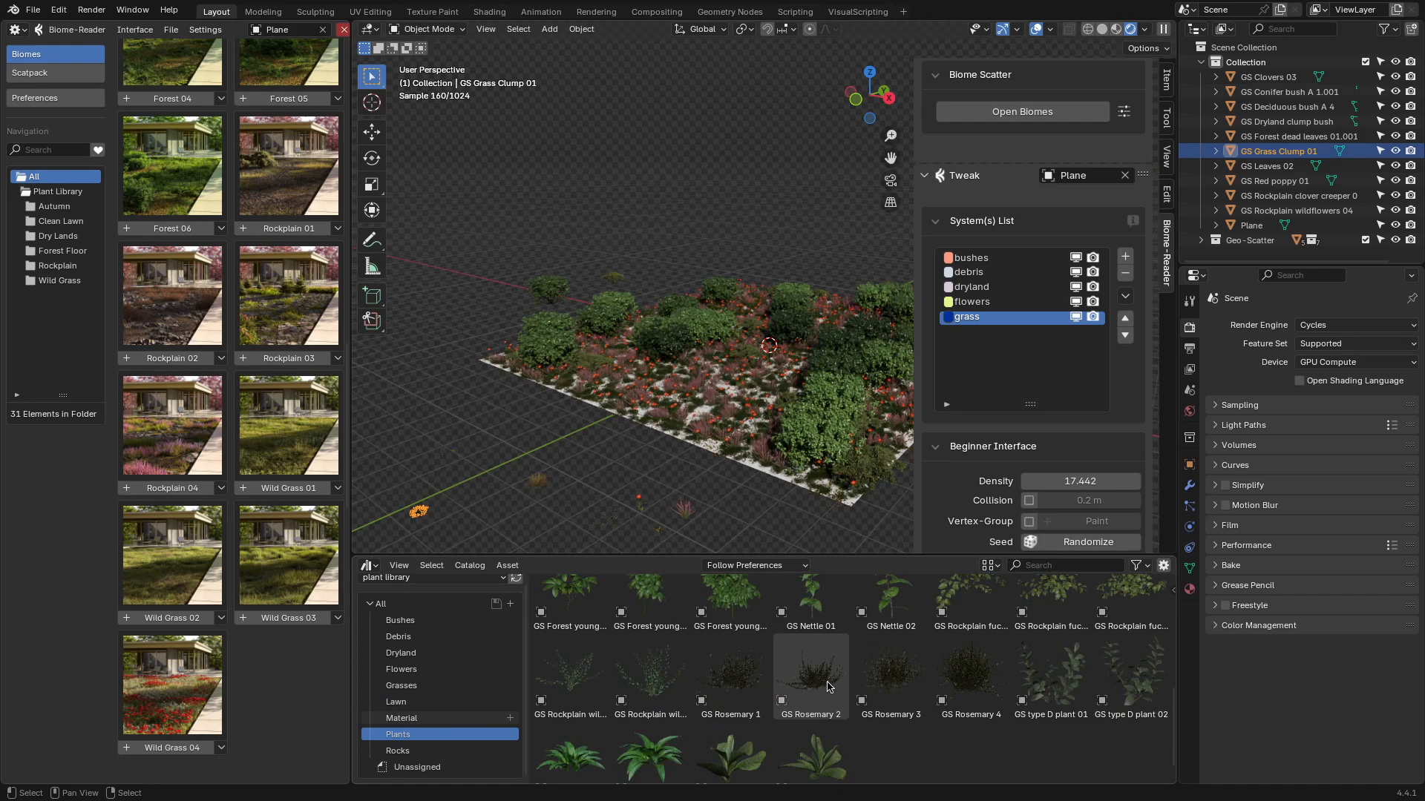
{"action": "left_click", "coordinate": [1131, 677]}
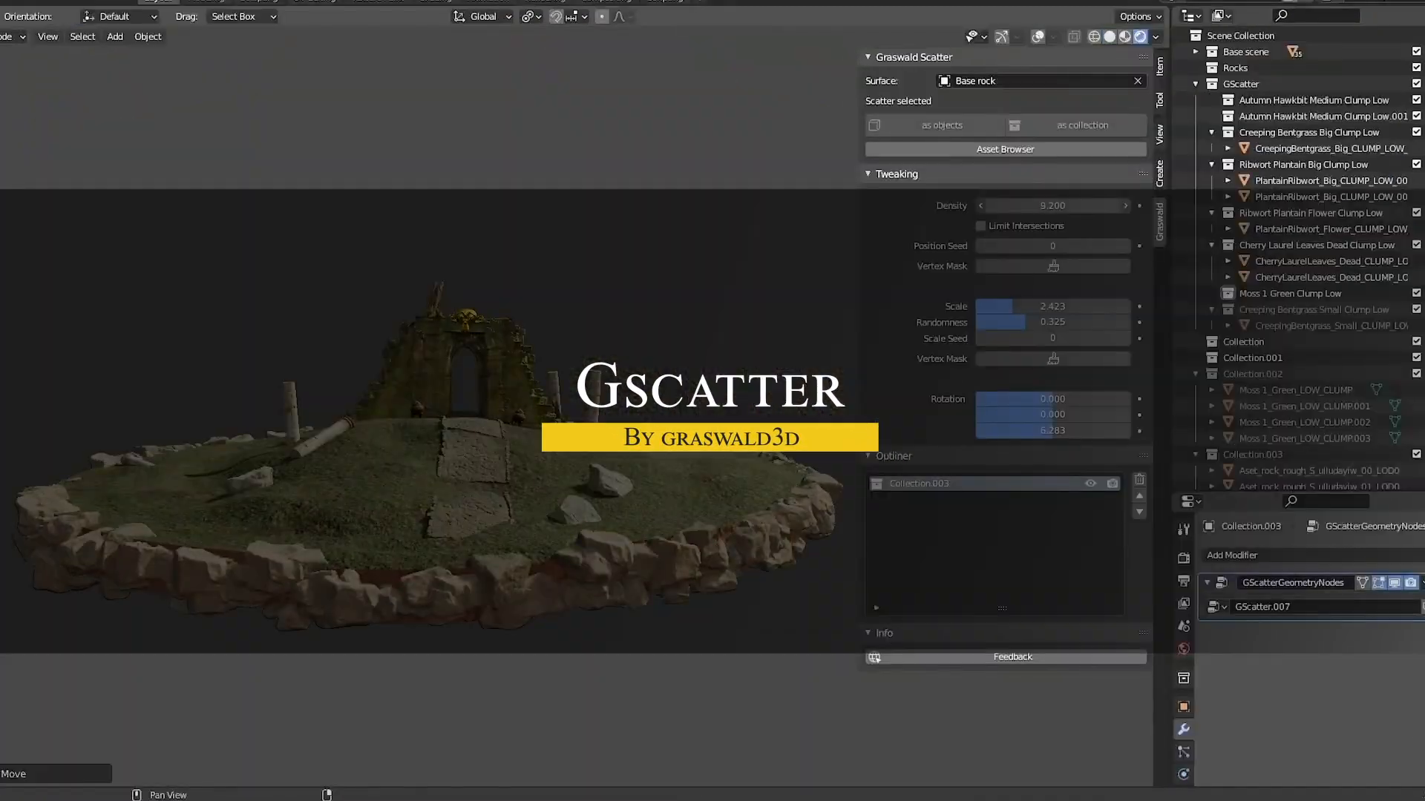
Step: Show the GScatter Asset Browser with the Creeping Bentgrass Small tile selected
{"action": "left_click", "coordinate": [1004, 149]}
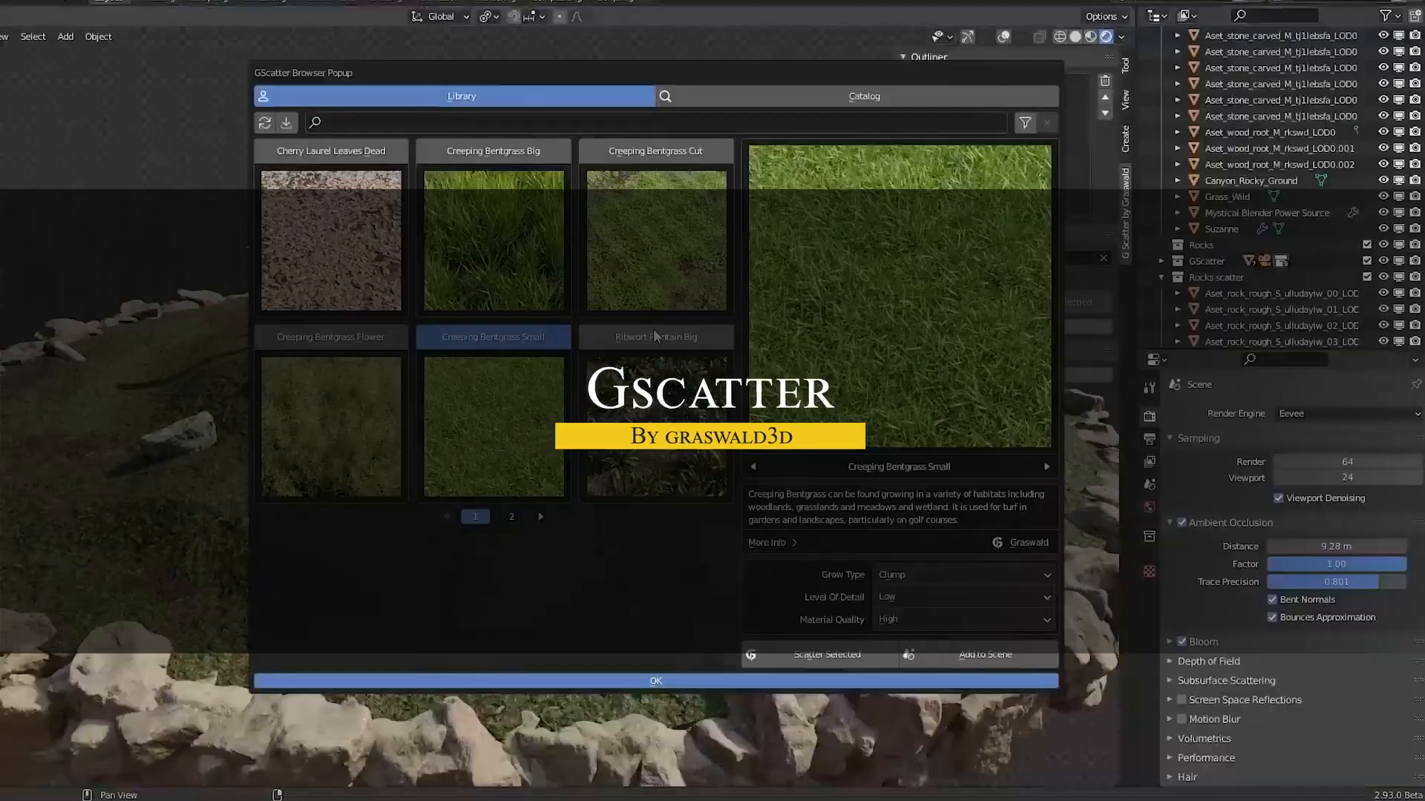
{"action": "left_click", "coordinate": [655, 241]}
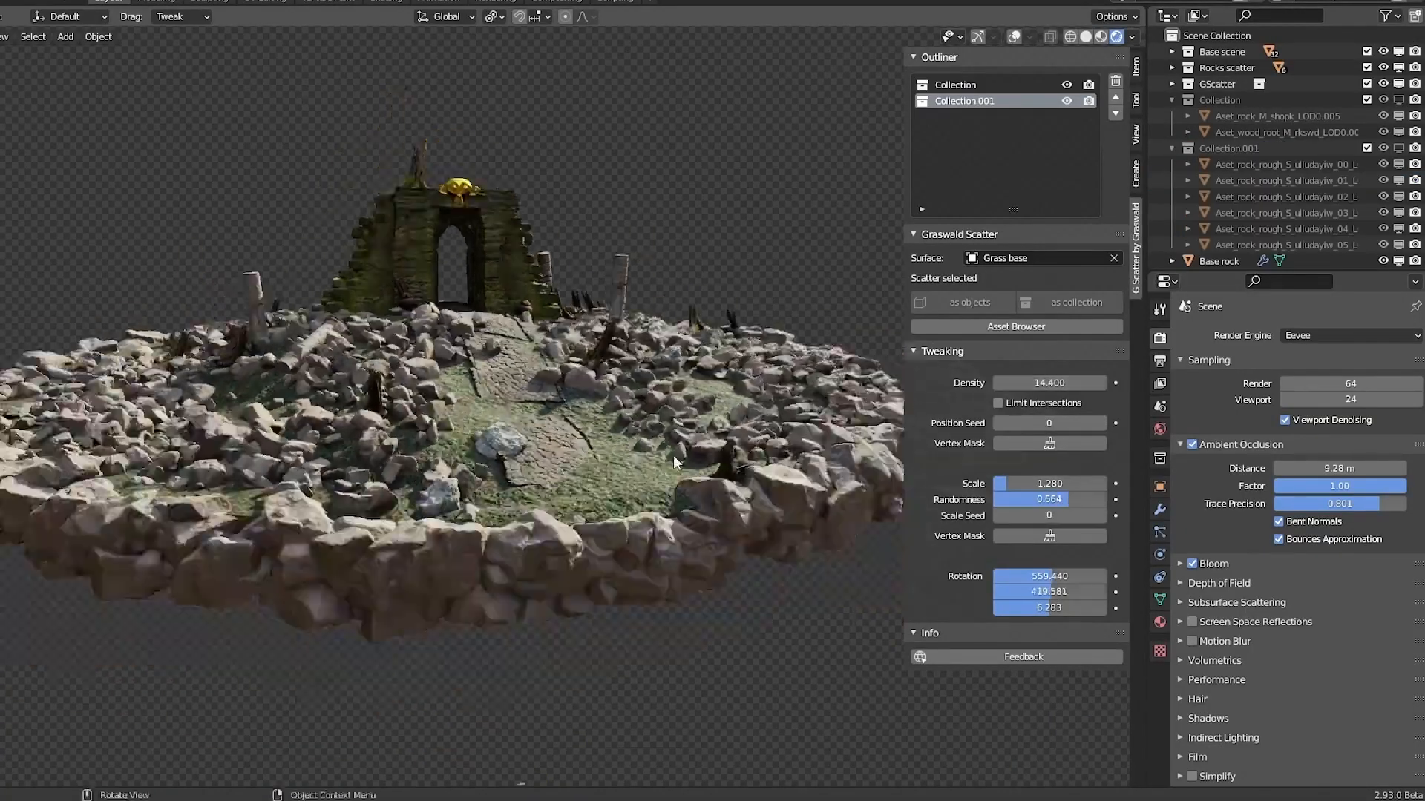
{"action": "left_click", "coordinate": [1015, 327]}
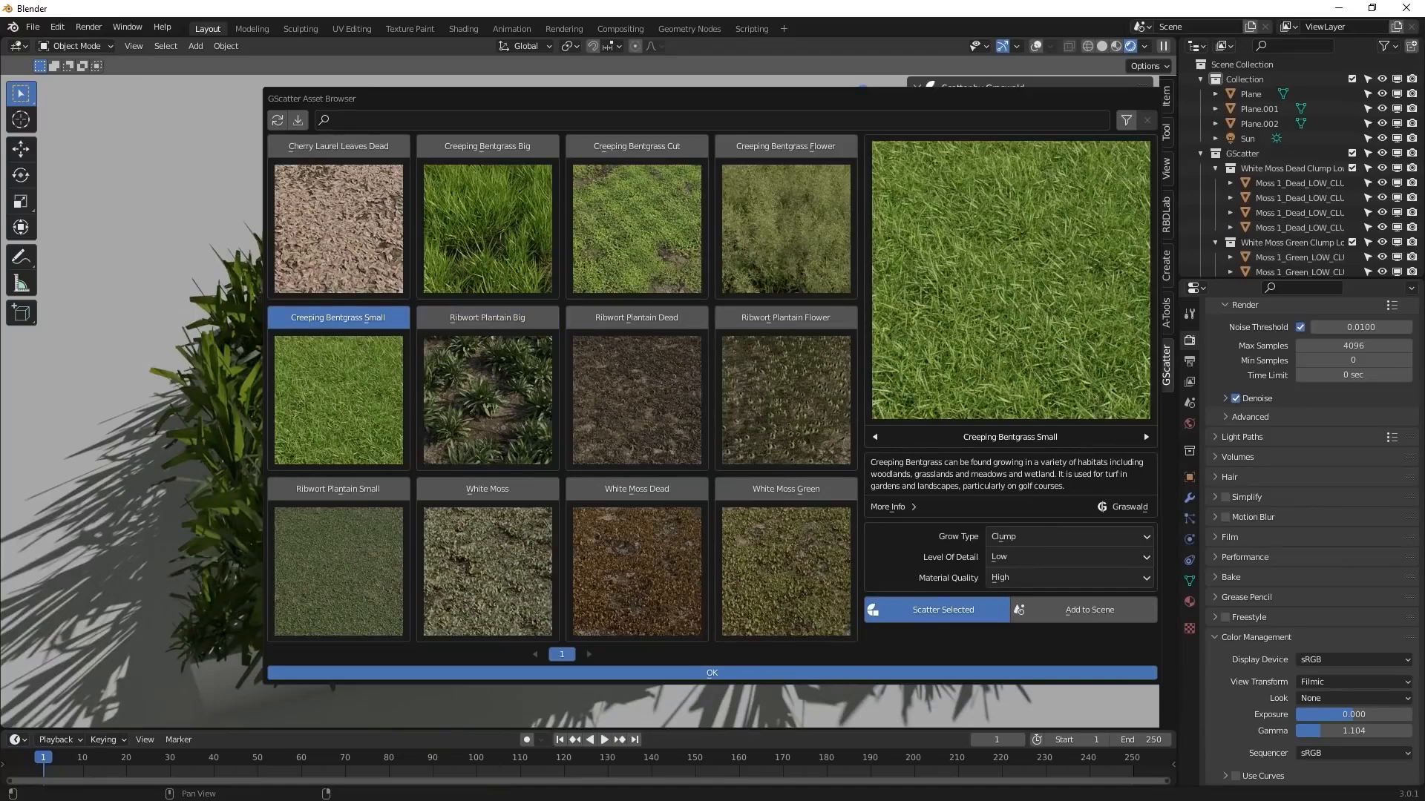
Step: Scatter Creeping Bentgrass Small, flowering bentgrass and Ribwort Plantain layers over the plane
{"action": "left_click", "coordinate": [936, 610]}
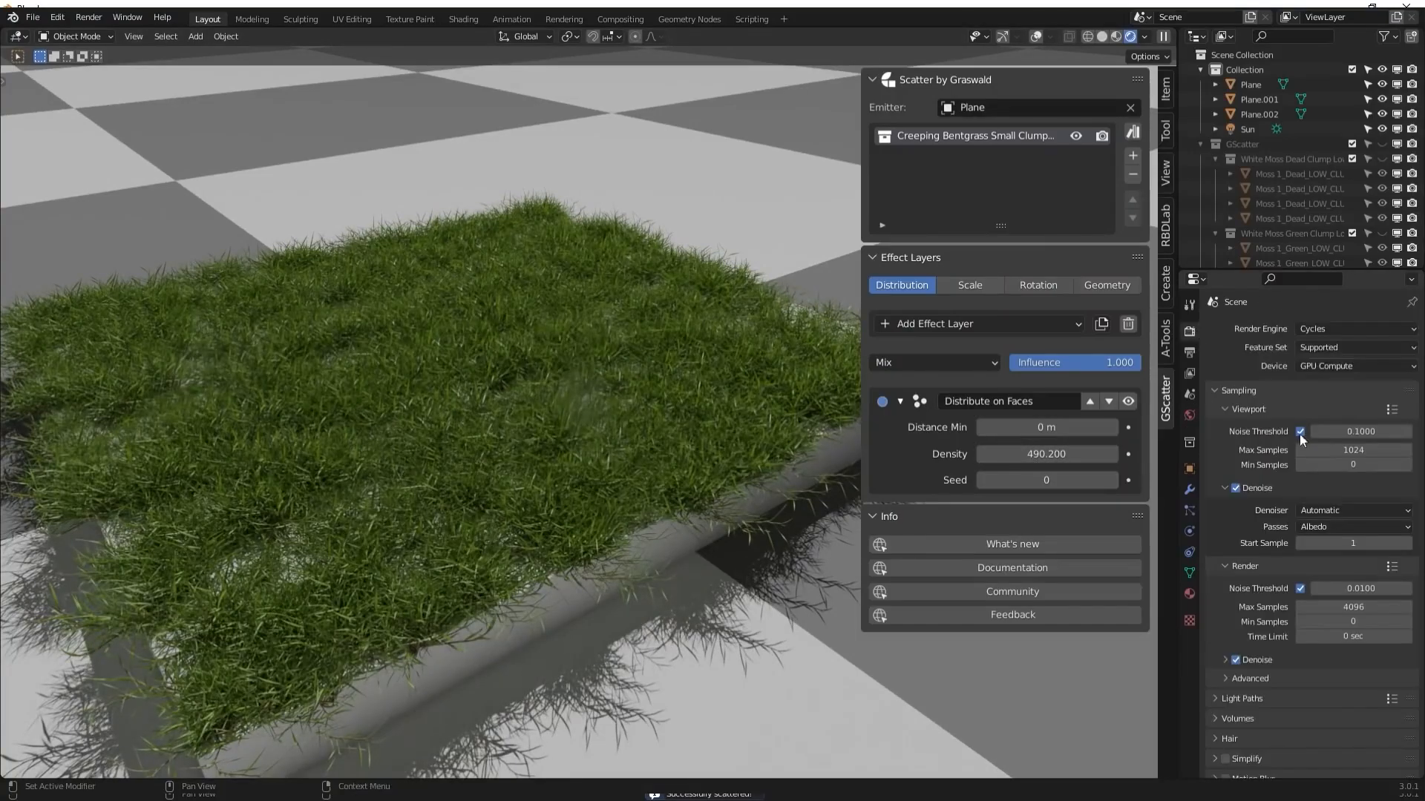
{"action": "left_click", "coordinate": [968, 284]}
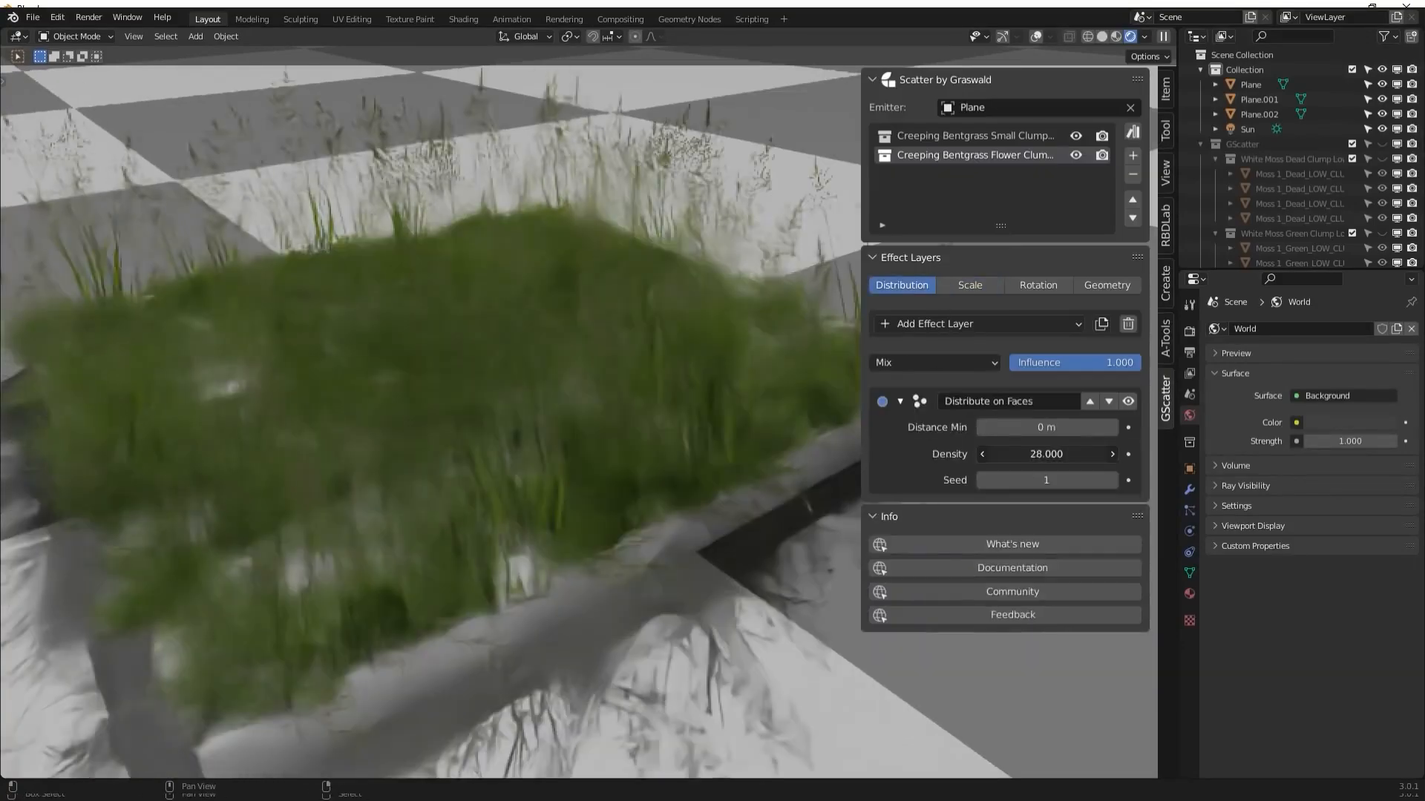
{"action": "left_click", "coordinate": [1132, 155]}
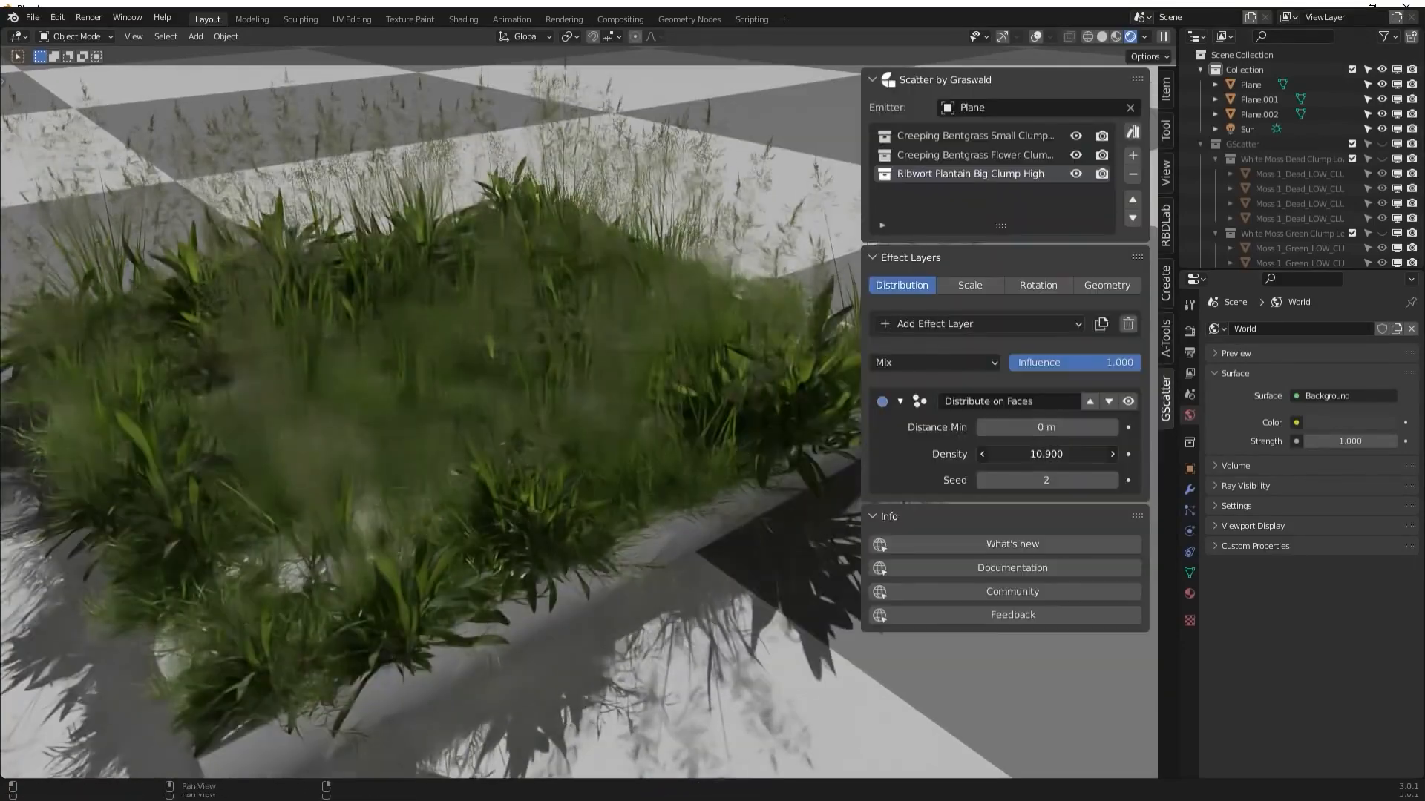
{"action": "left_click", "coordinate": [968, 285]}
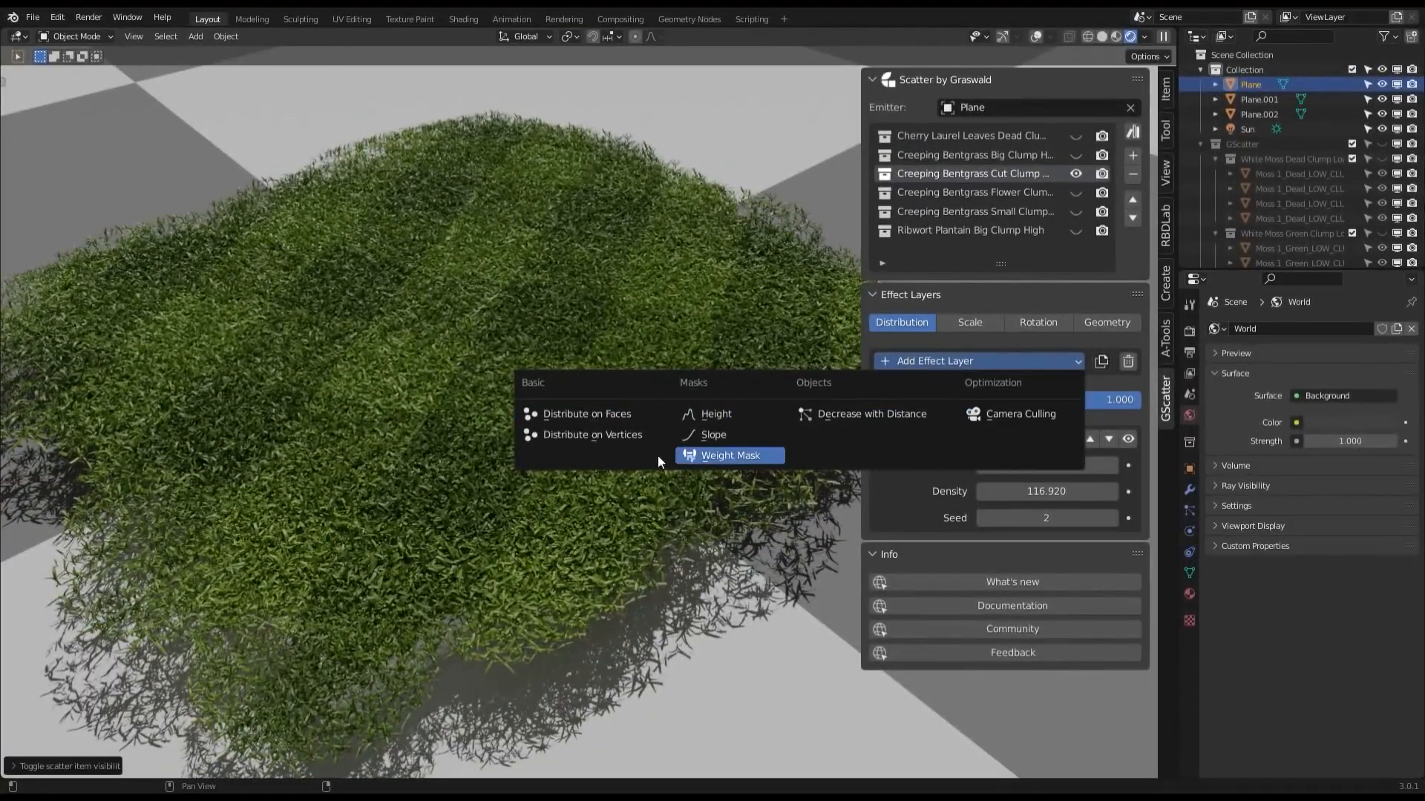
Step: Add a Weight Mask effect layer and paint where the grass may grow
{"action": "left_click", "coordinate": [728, 455]}
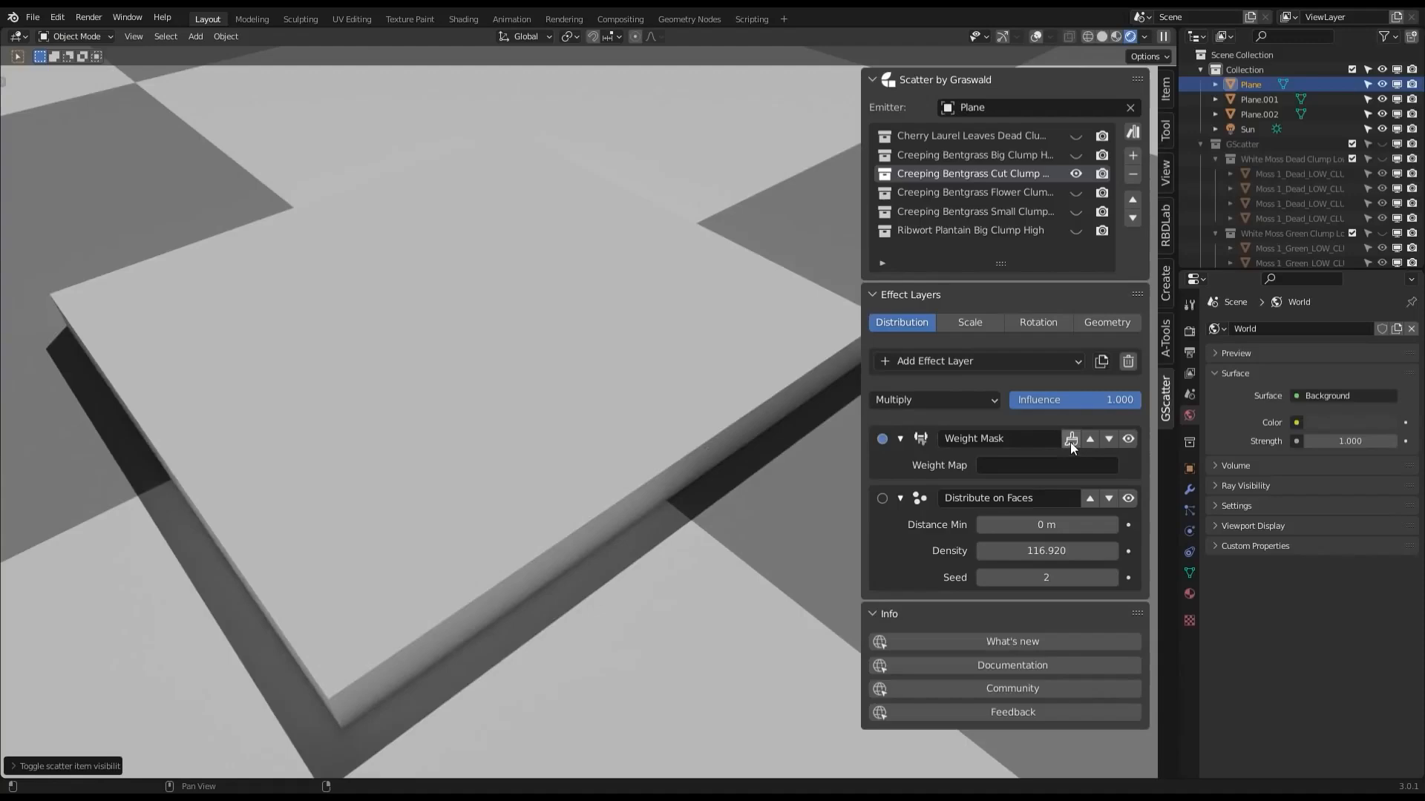
{"action": "left_click", "coordinate": [1070, 438]}
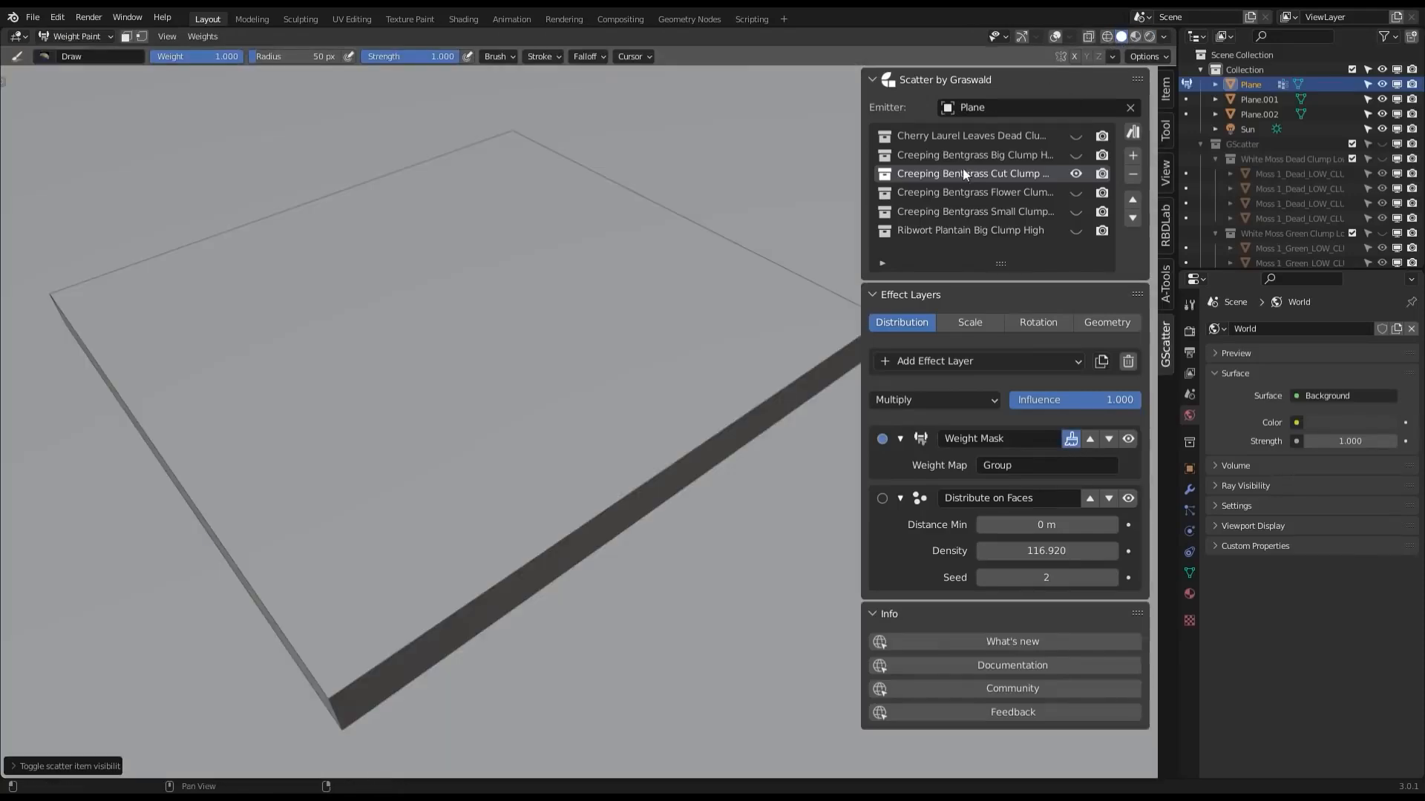
{"action": "left_click", "coordinate": [1075, 174]}
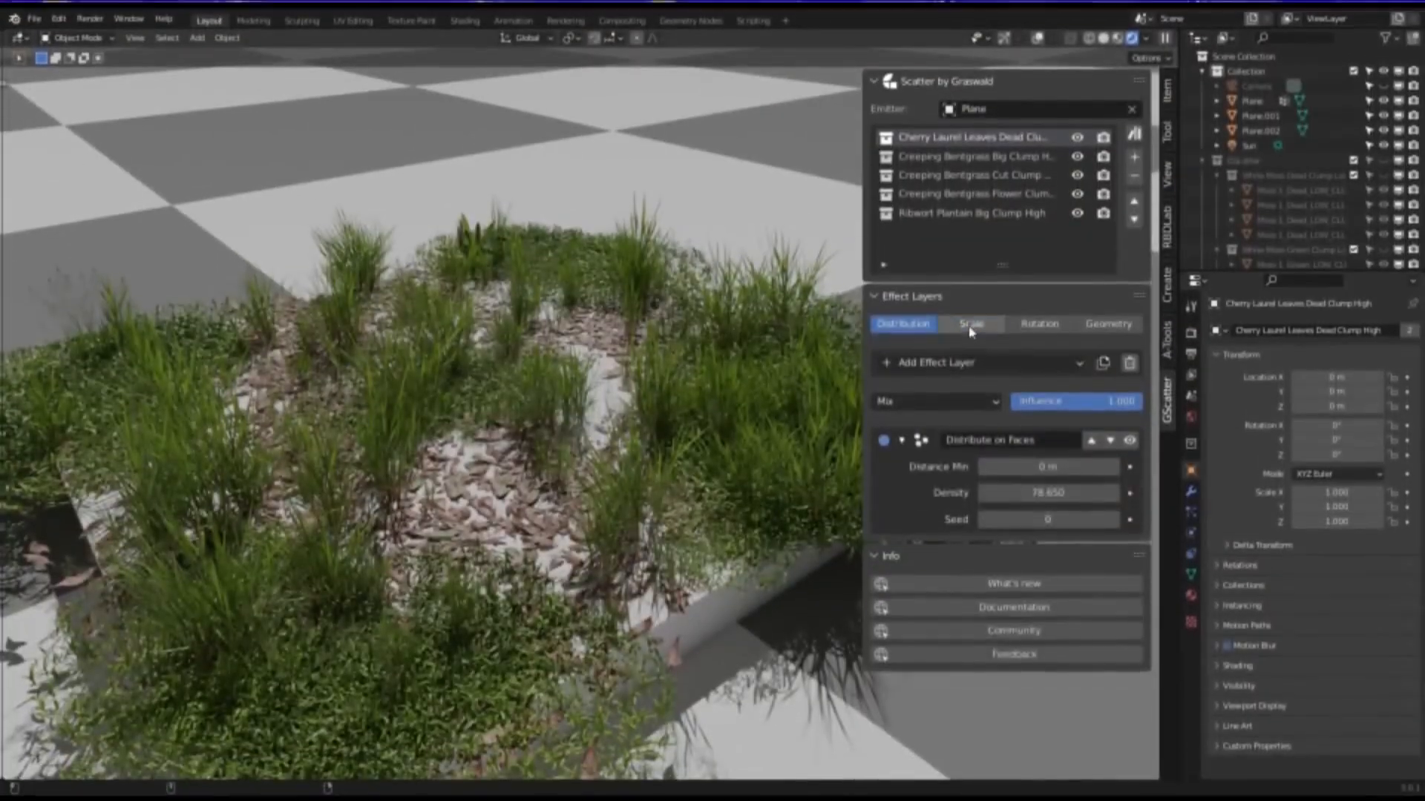
Step: Give the Big Clump layer Scale Main 1.24 and 6.5° X rotation, then check Geometry
{"action": "left_click", "coordinate": [968, 323]}
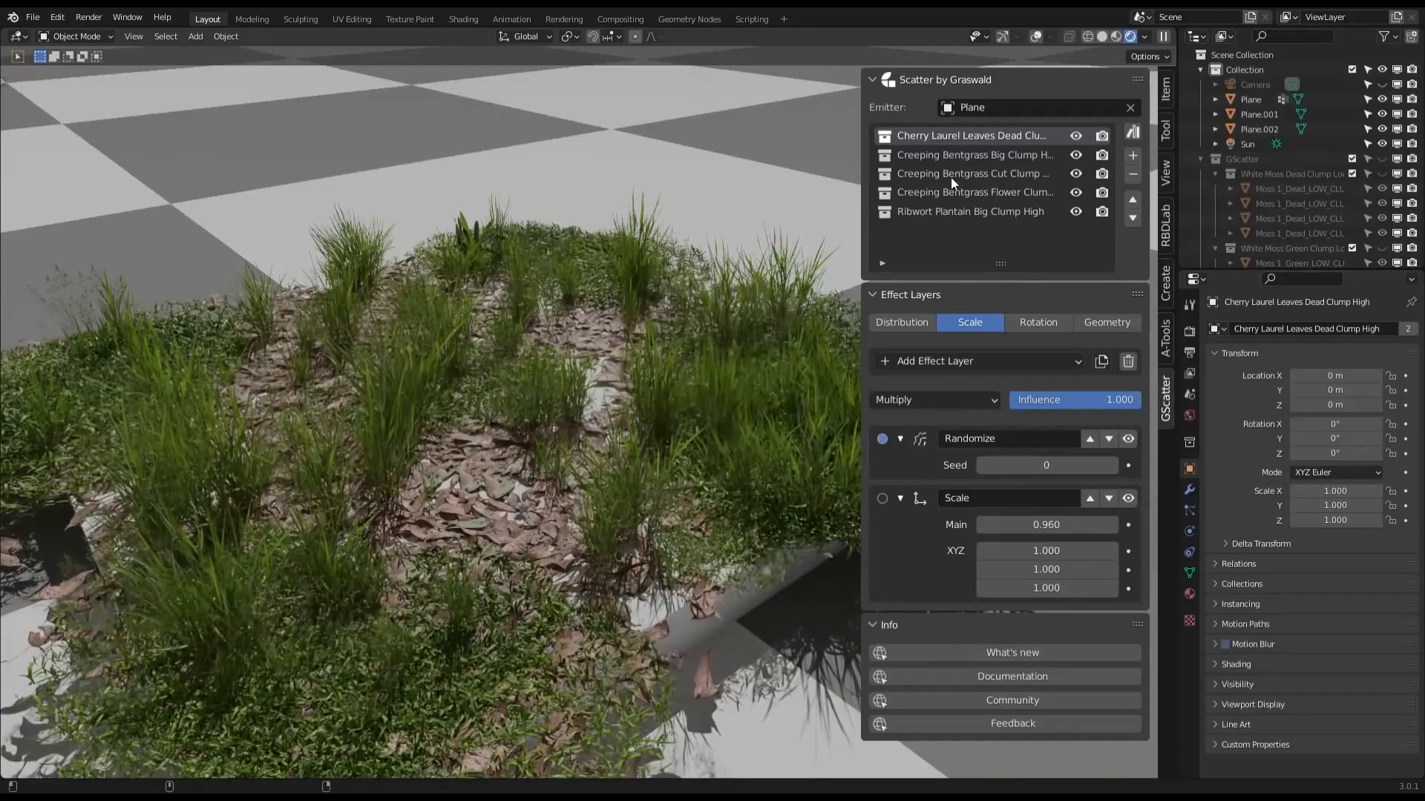
{"action": "left_click", "coordinate": [972, 154]}
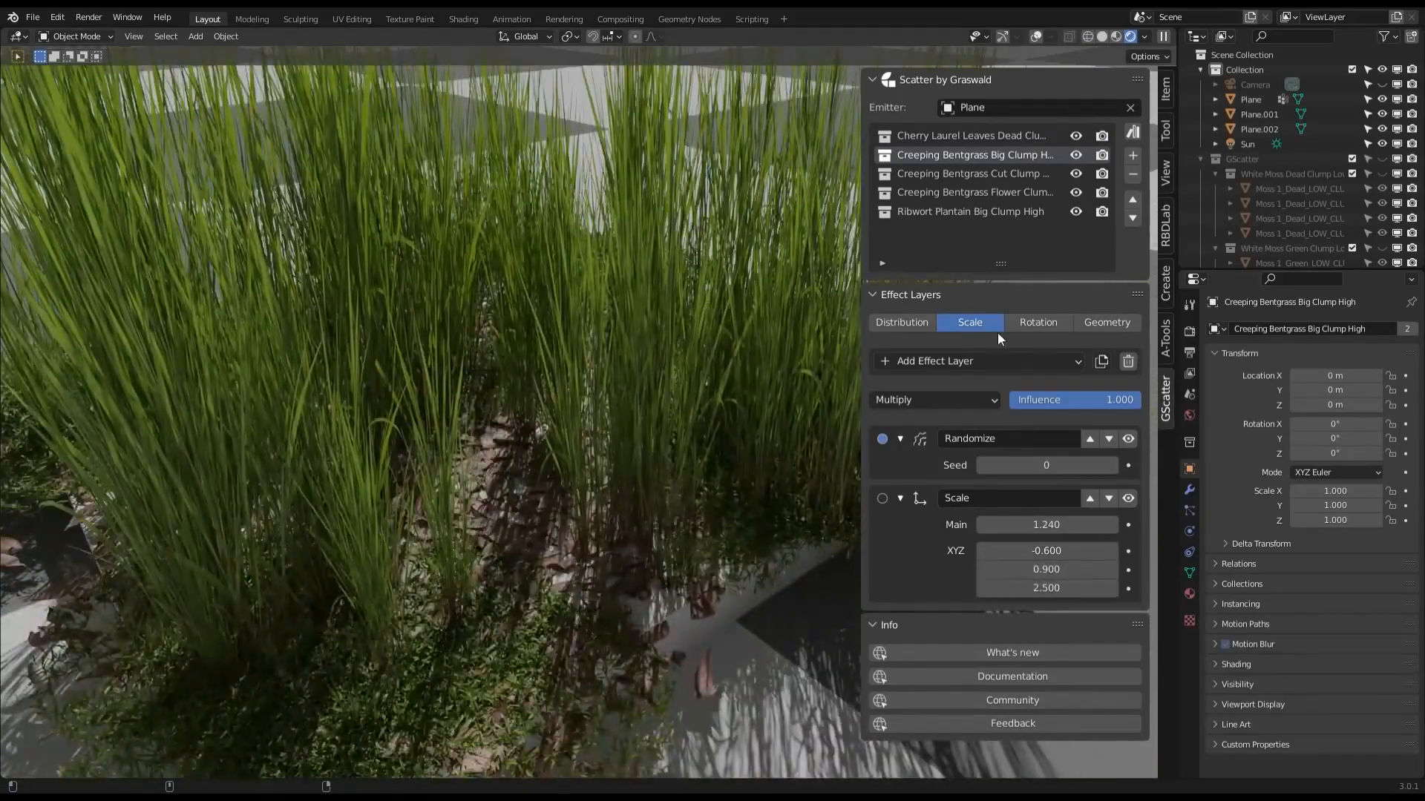
{"action": "left_click", "coordinate": [1037, 322]}
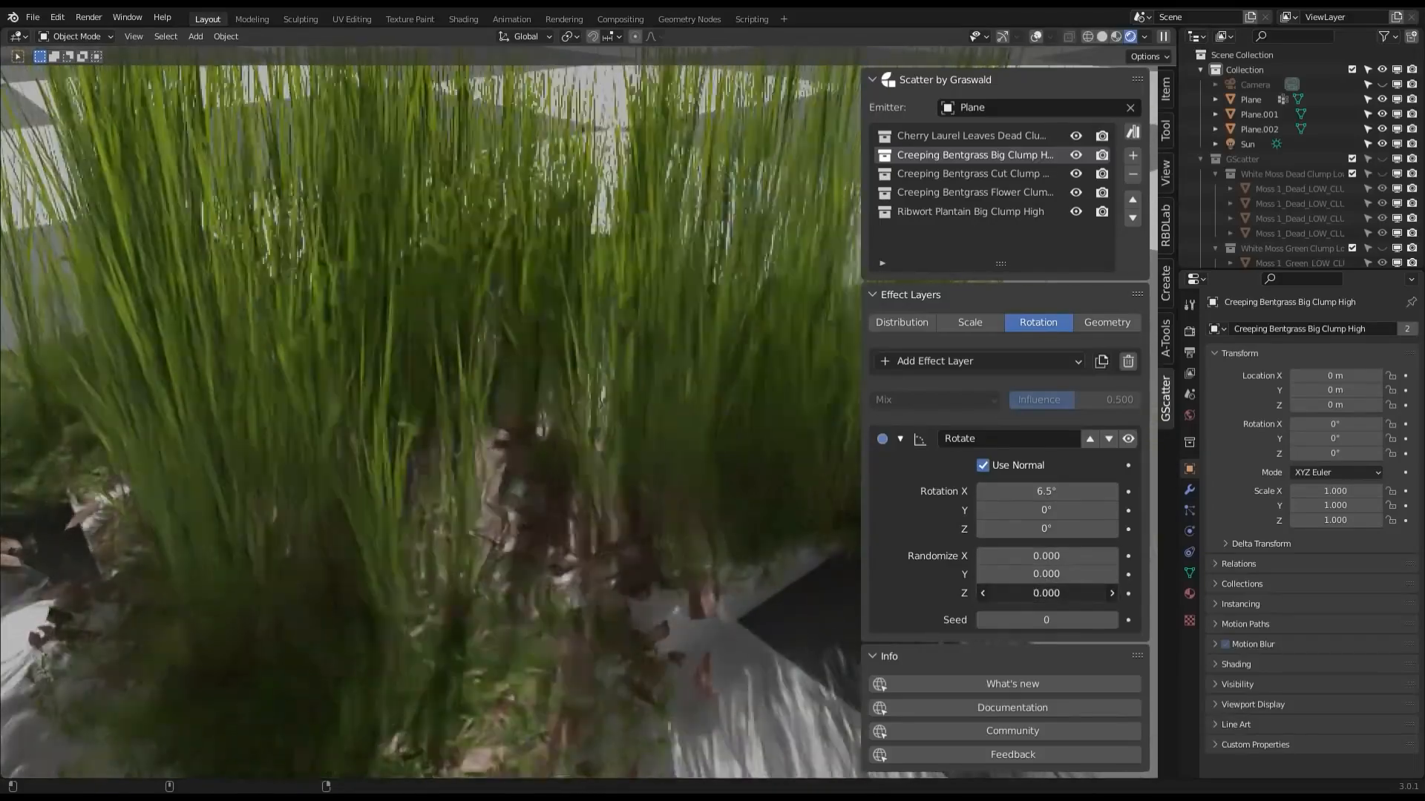
{"action": "left_click", "coordinate": [1107, 323]}
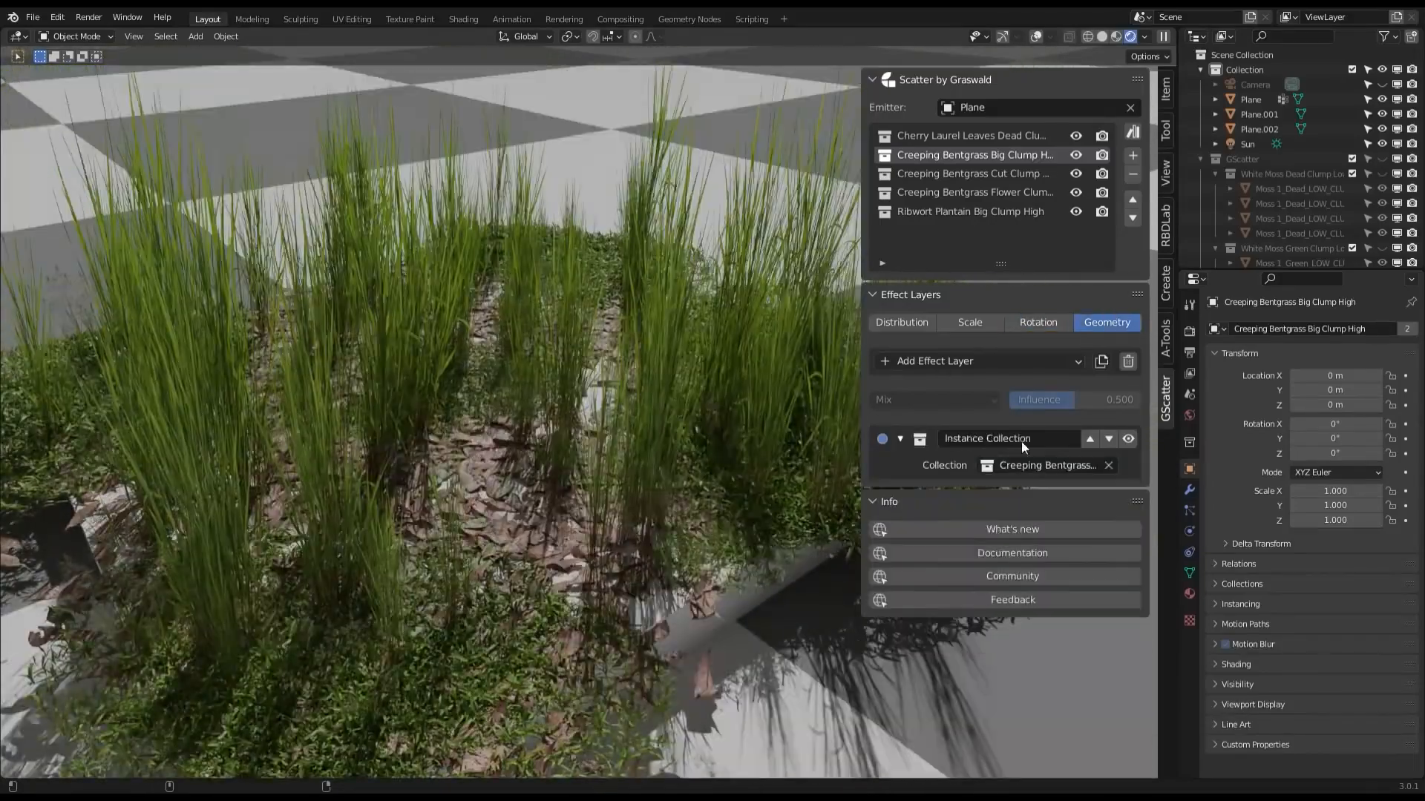
{"action": "left_click", "coordinate": [1045, 464]}
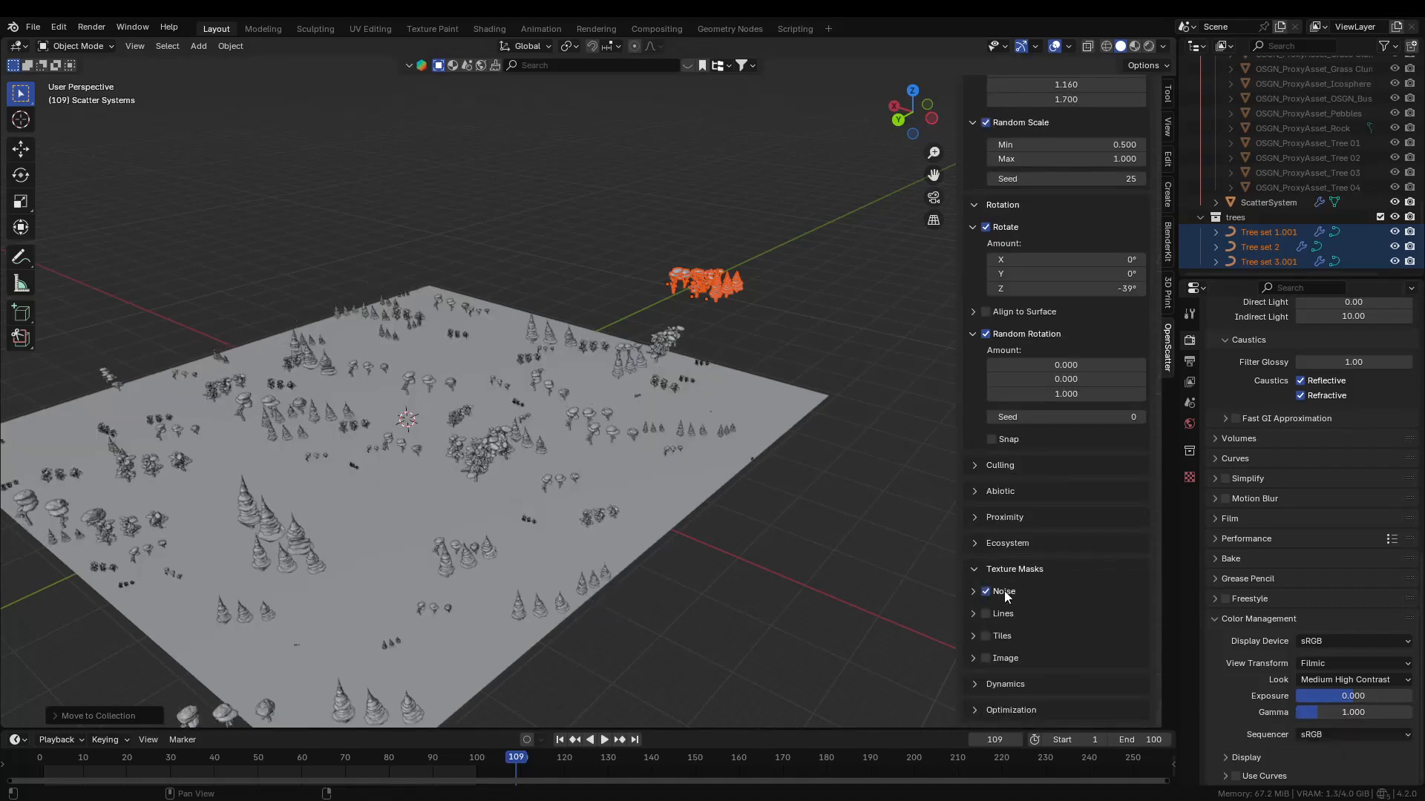
Step: Enable the Noise texture mask for the trees, then turn on Vertex Group culling
{"action": "left_click", "coordinate": [1003, 592]}
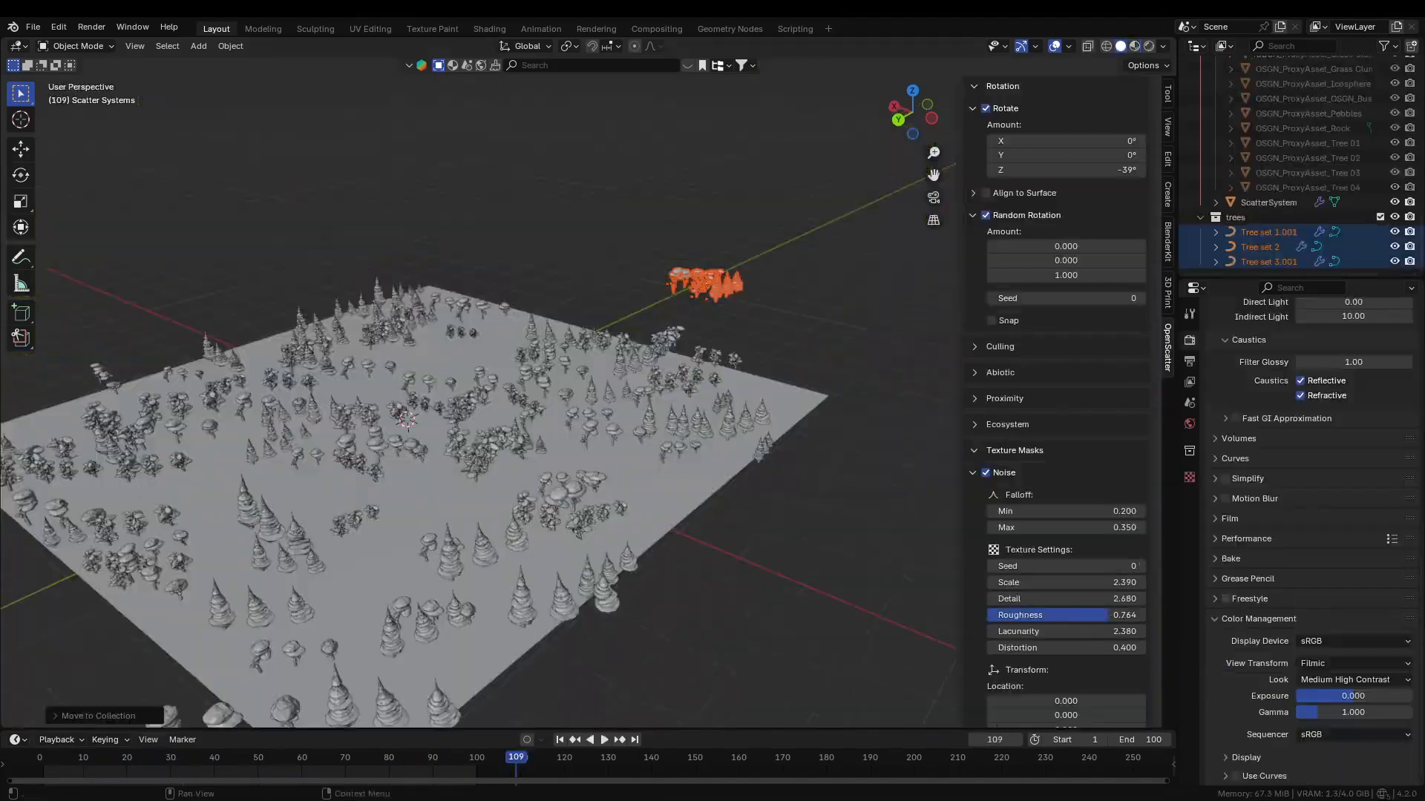
{"action": "left_click", "coordinate": [1075, 299]}
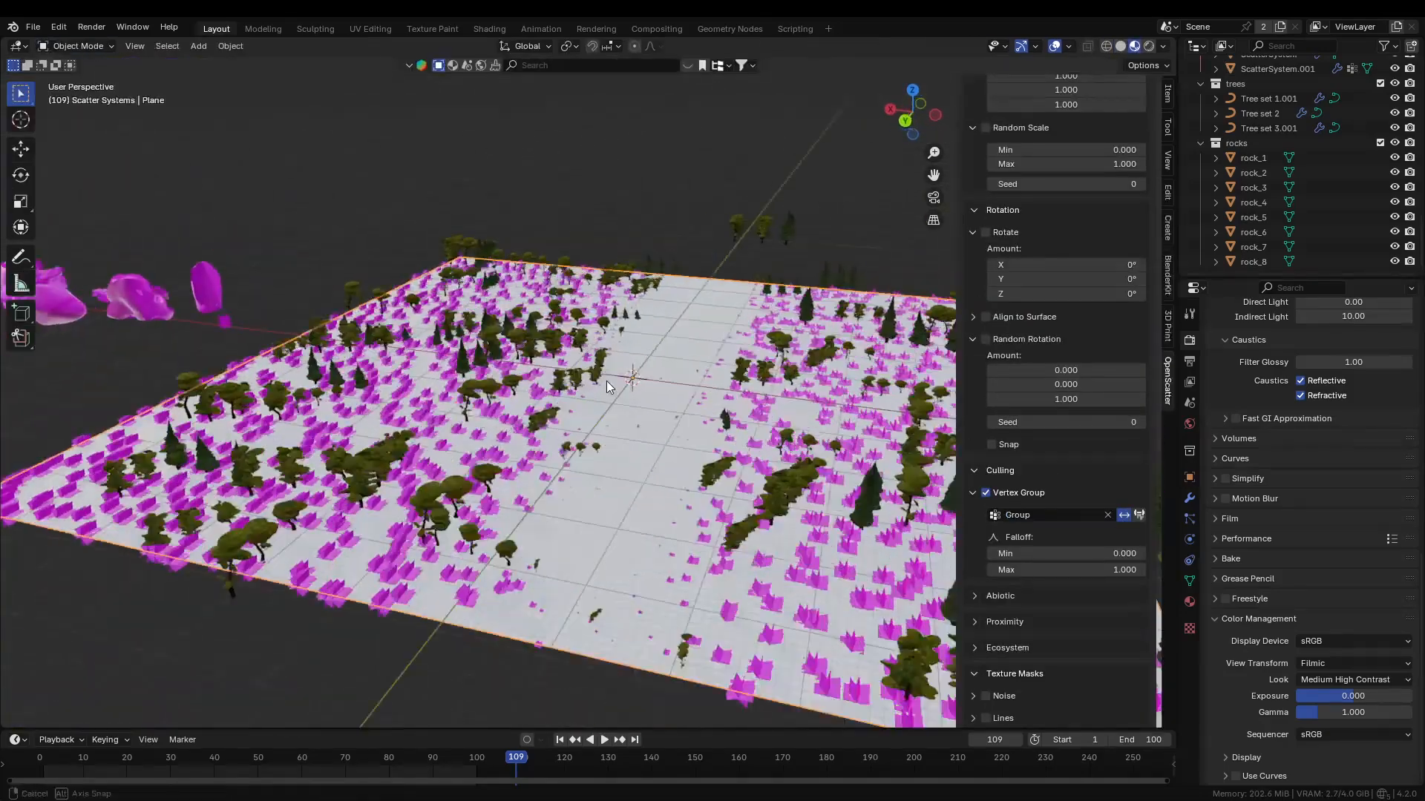
Step: Edit the grass card material, then return to the stone scene for Foliage_Scatter_3.1
{"action": "left_click", "coordinate": [489, 29]}
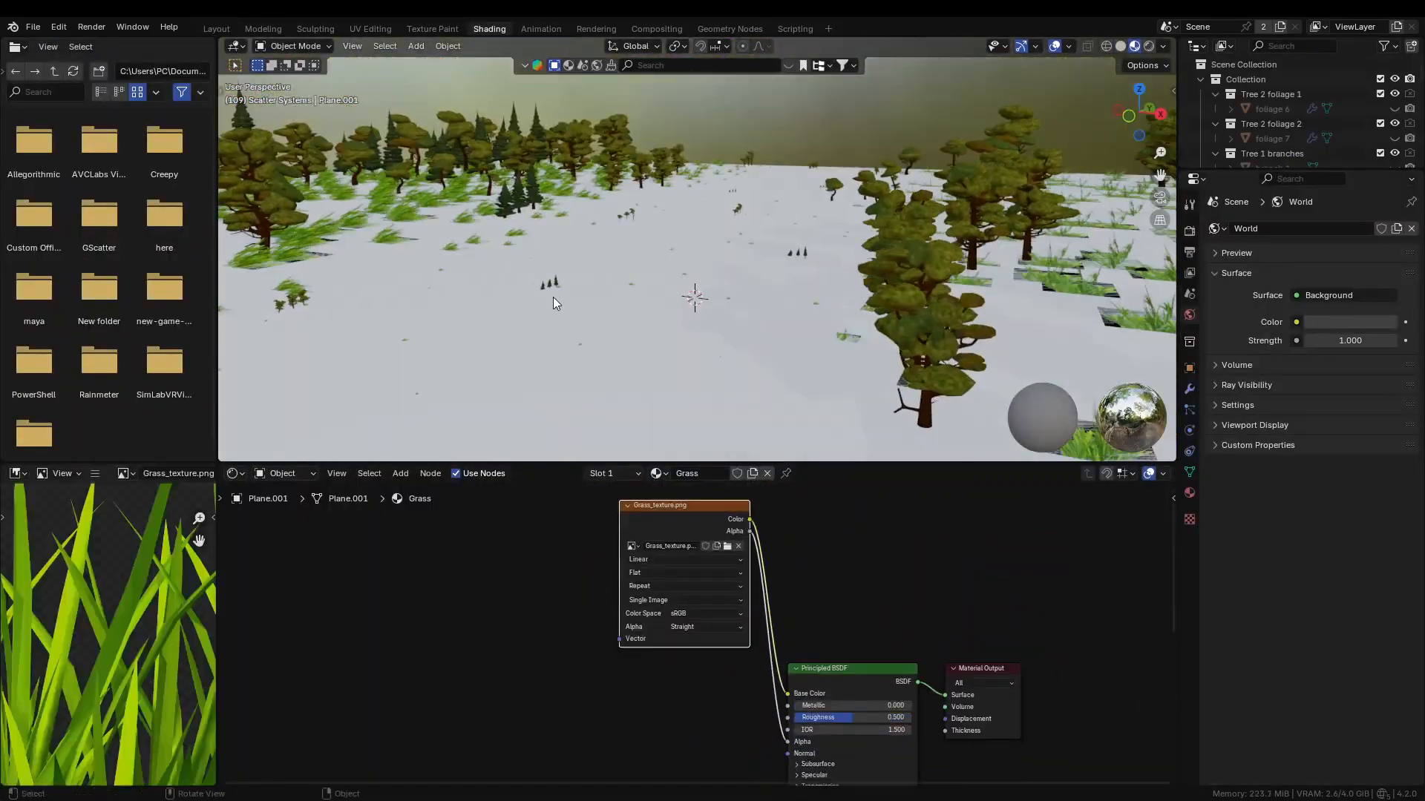
{"action": "left_click", "coordinate": [215, 28]}
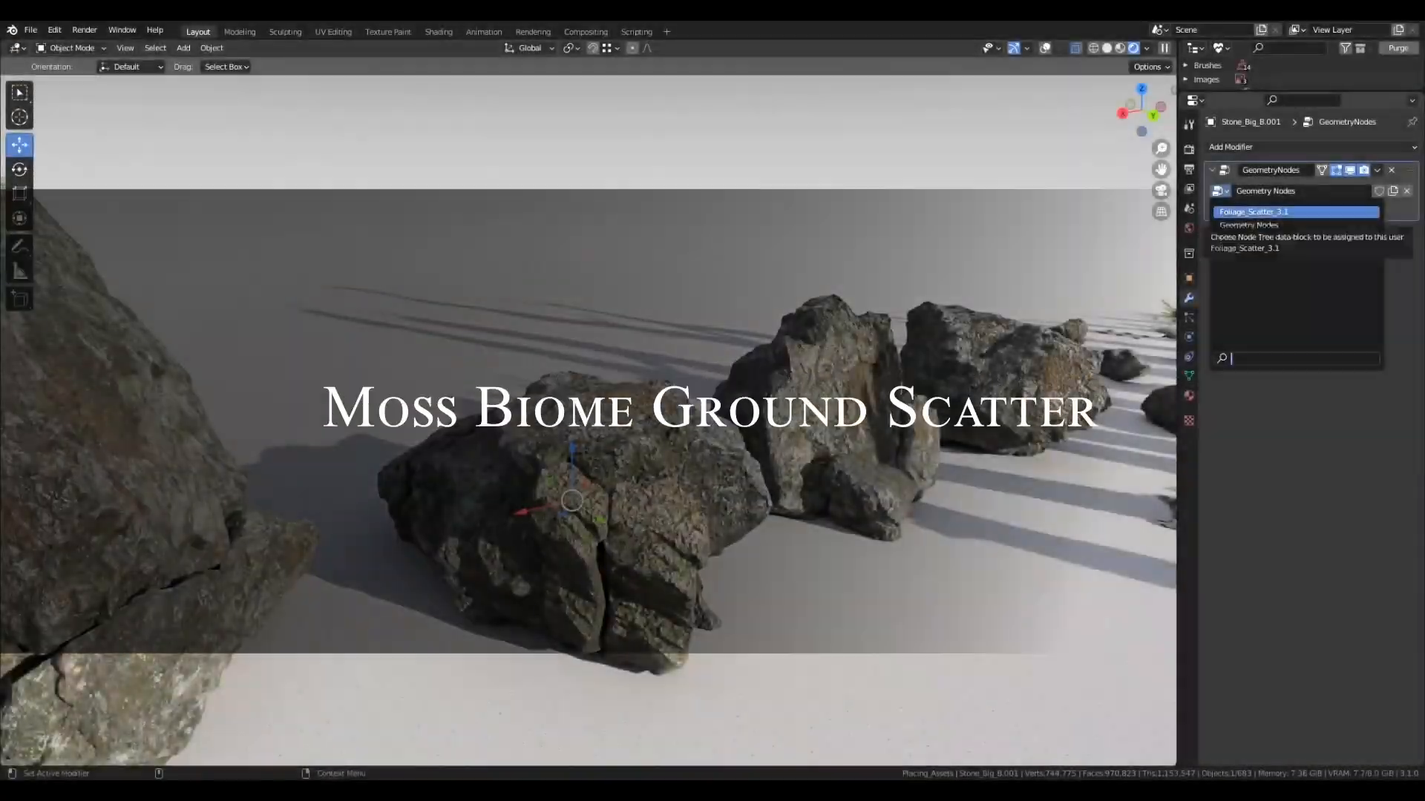
Step: Assign Foliage_Scatter_3.1 to the stone's Geometry Nodes modifier and apply its rotation
{"action": "left_click", "coordinate": [1254, 210]}
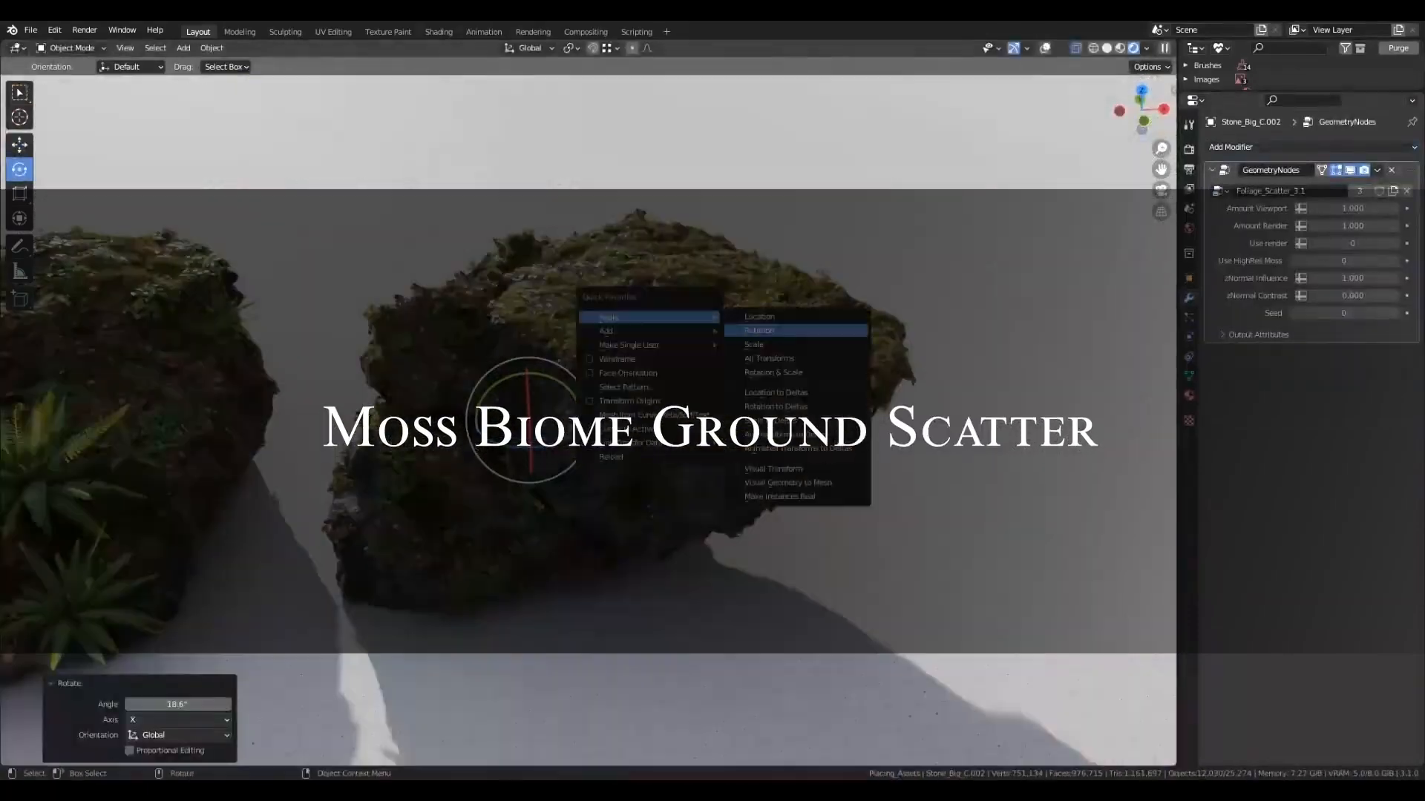
{"action": "left_click", "coordinate": [765, 329]}
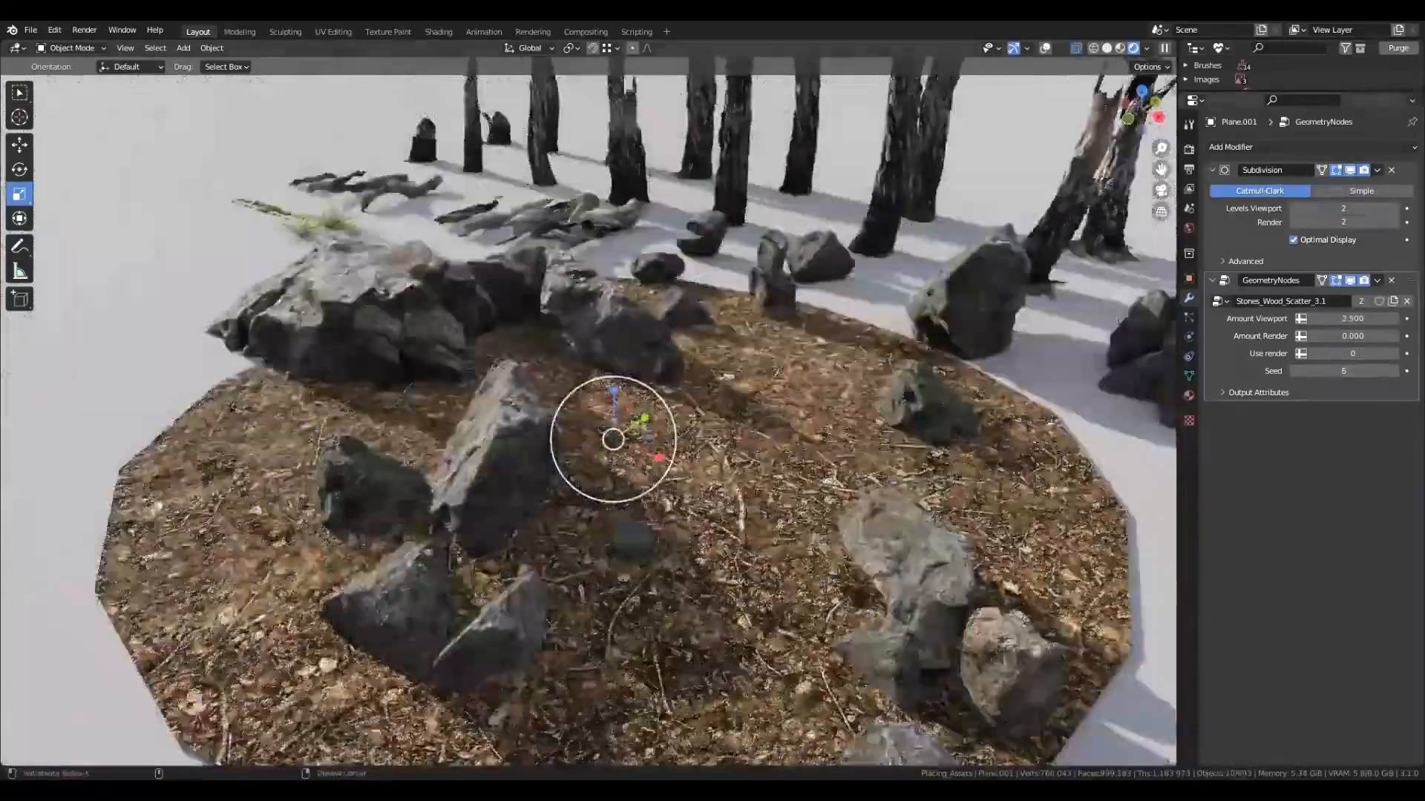
Step: Add a Foliage_Scatter_3.1 moss-and-foliage modifier to Plane.001 and adjust its settings
{"action": "left_click", "coordinate": [1231, 146]}
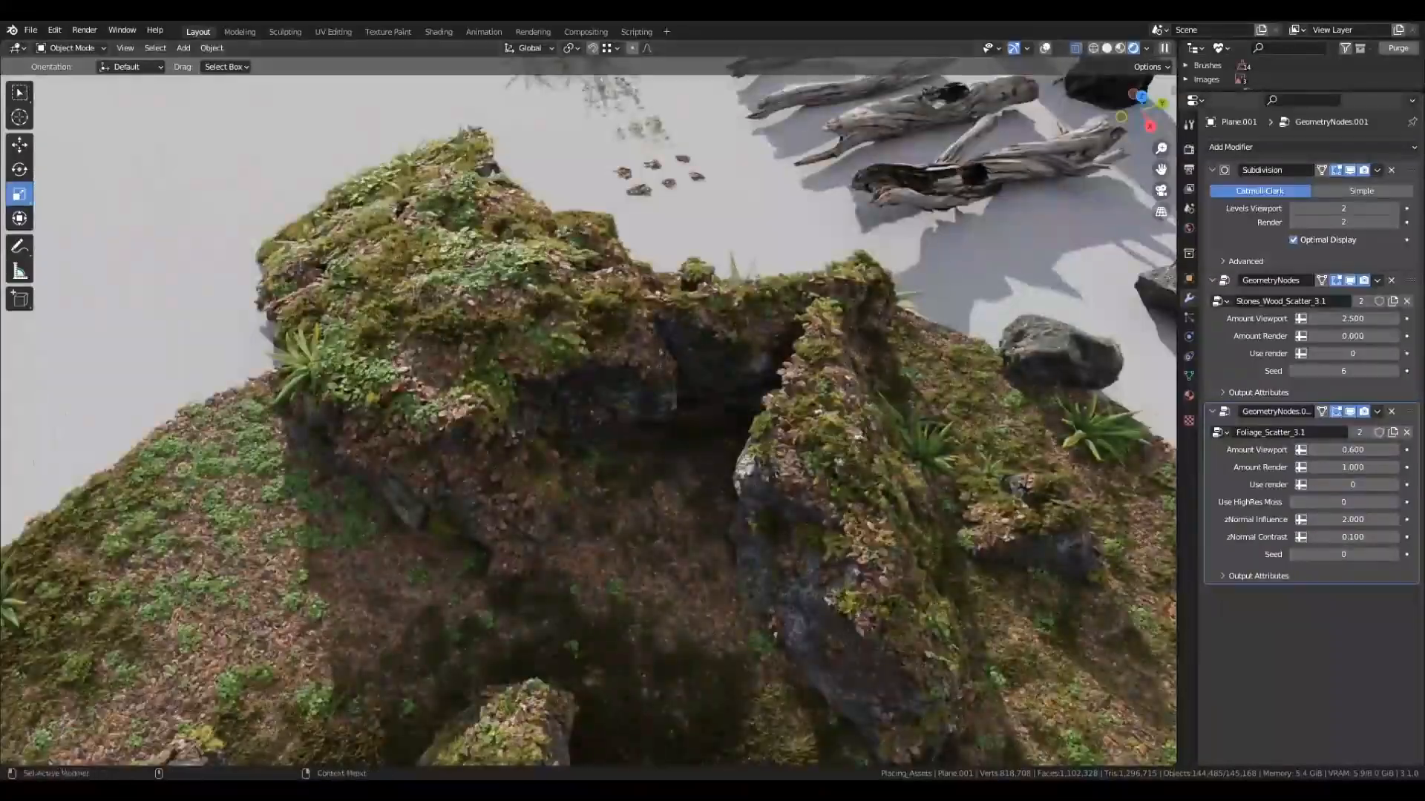
{"action": "left_click", "coordinate": [1353, 370]}
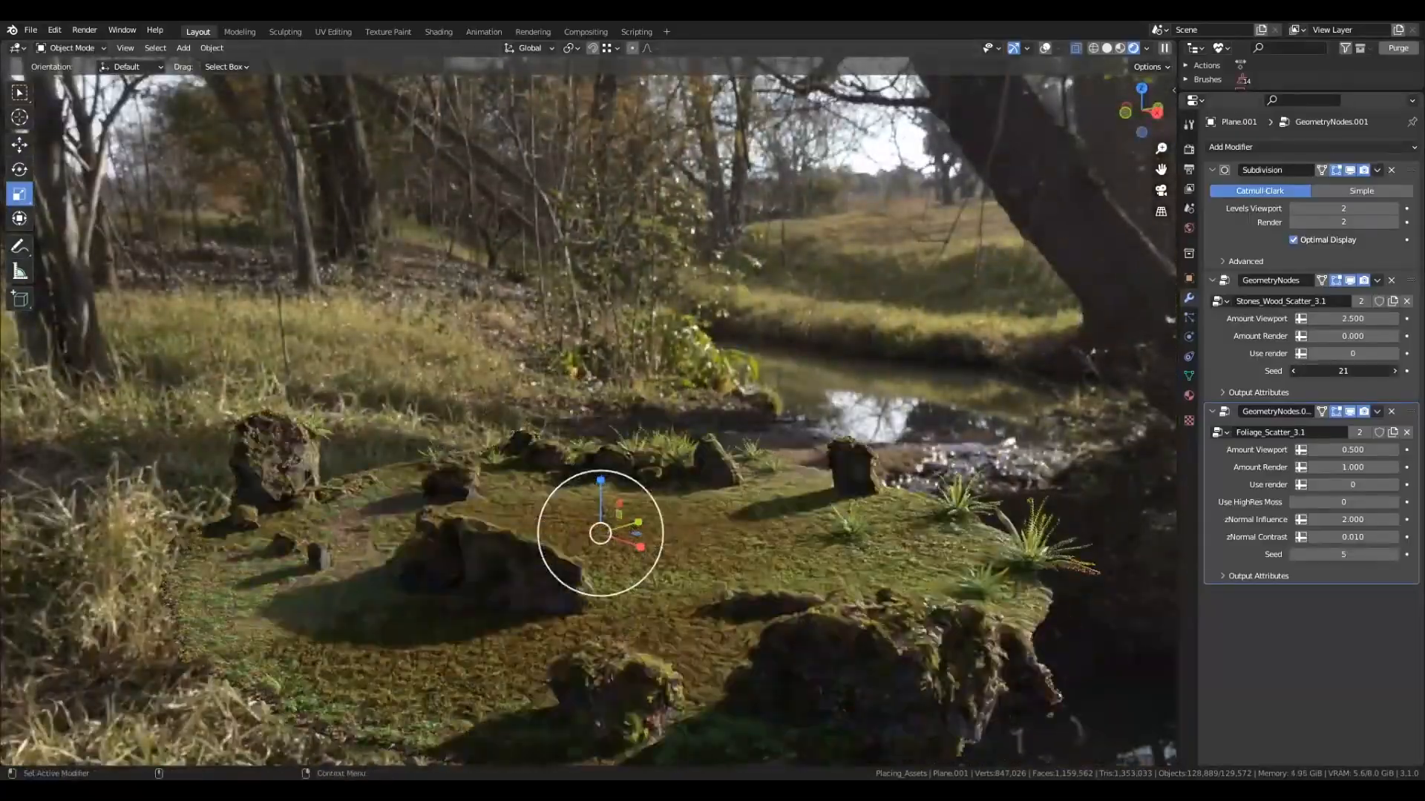
Step: Pick Scatter Objects from Quick Favorites for the selected flora assets and plane
{"action": "left_click", "coordinate": [1393, 371]}
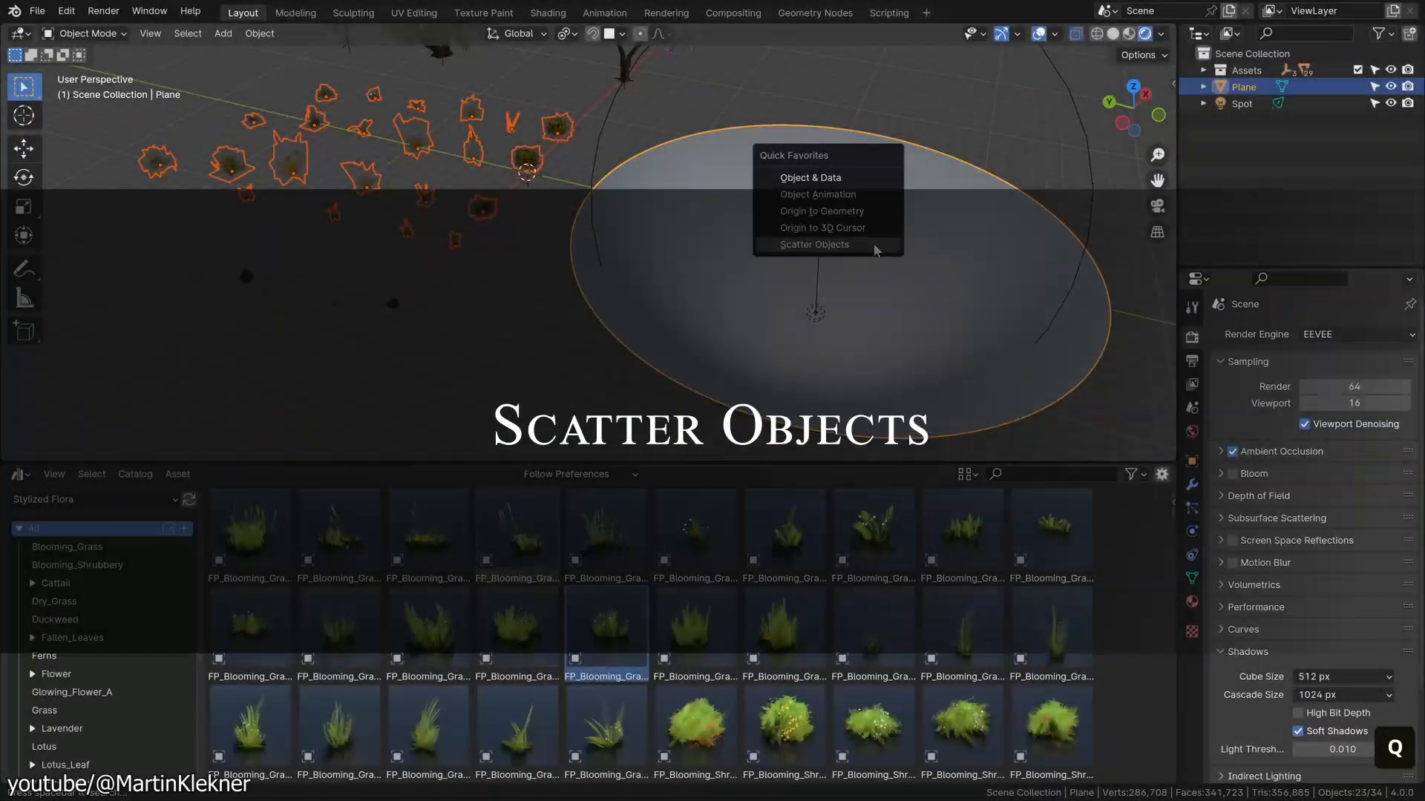
Step: Scatter the flora at Density 6.44, Radius 5 m, Scale 0.82, Randomness 88%, Rotation 33°
{"action": "left_click", "coordinate": [814, 244]}
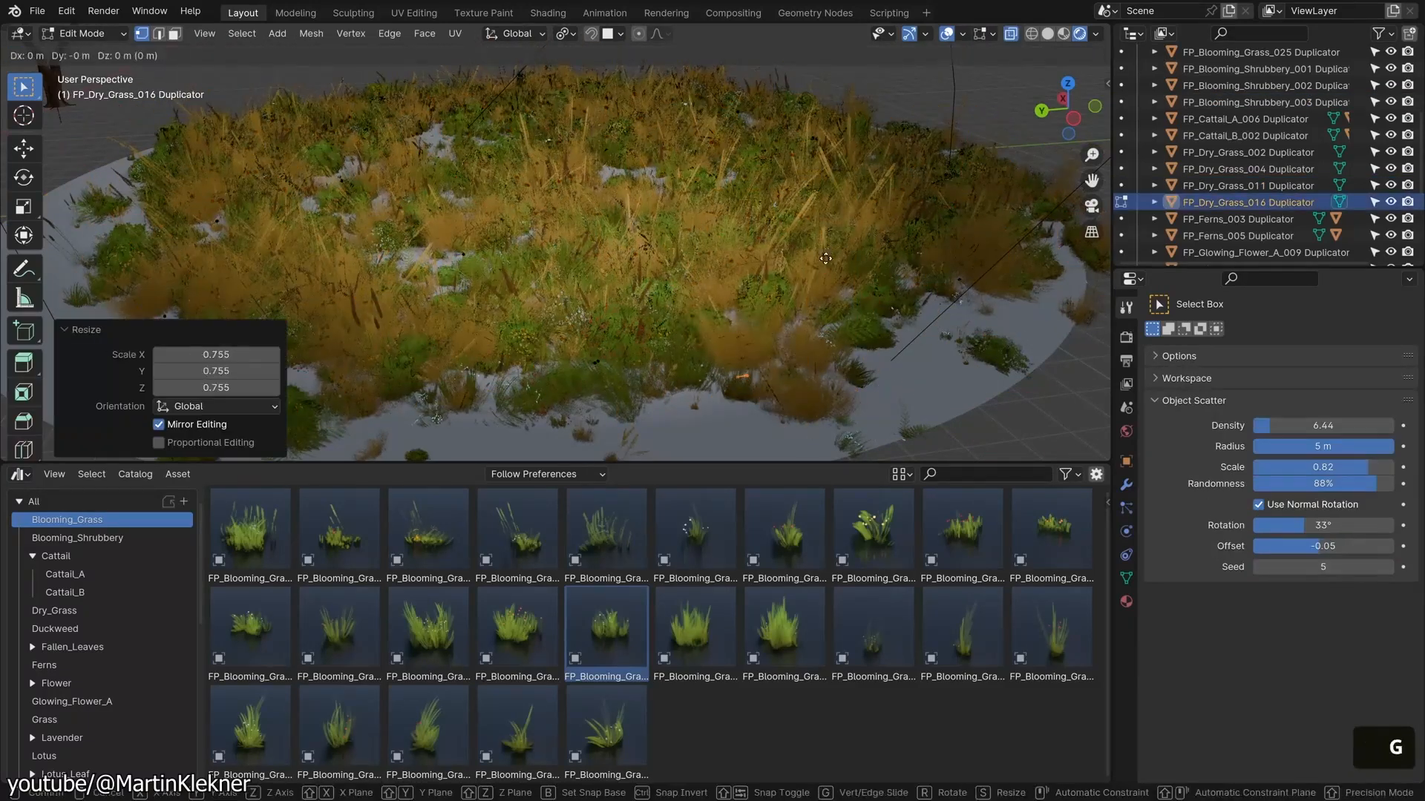
{"action": "scroll", "scroll_direction": "down", "scroll_amount": 3}
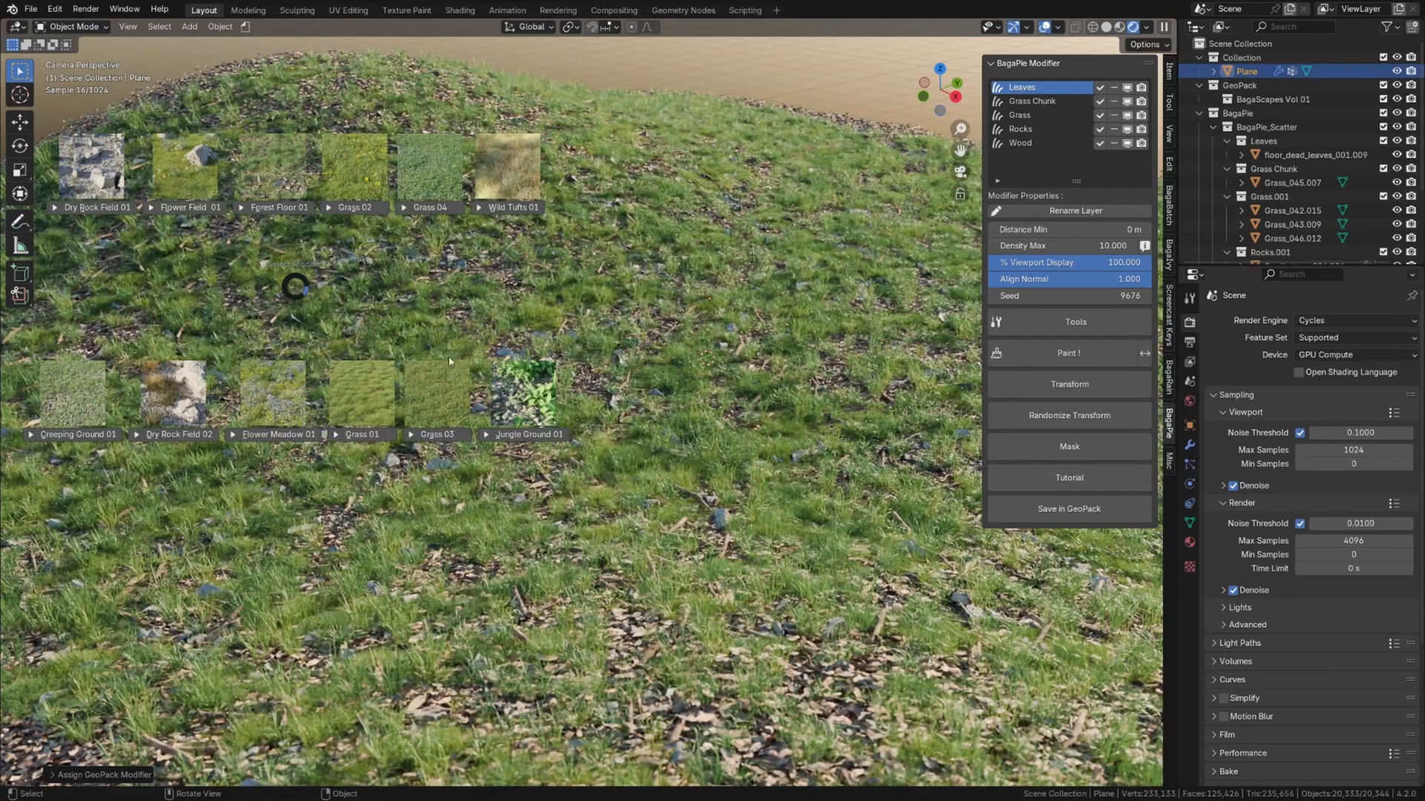
Step: Assign the Flower Meadow 01 ground preset from the BagaPie GeoPack preview to the plane
{"action": "left_click", "coordinate": [527, 434]}
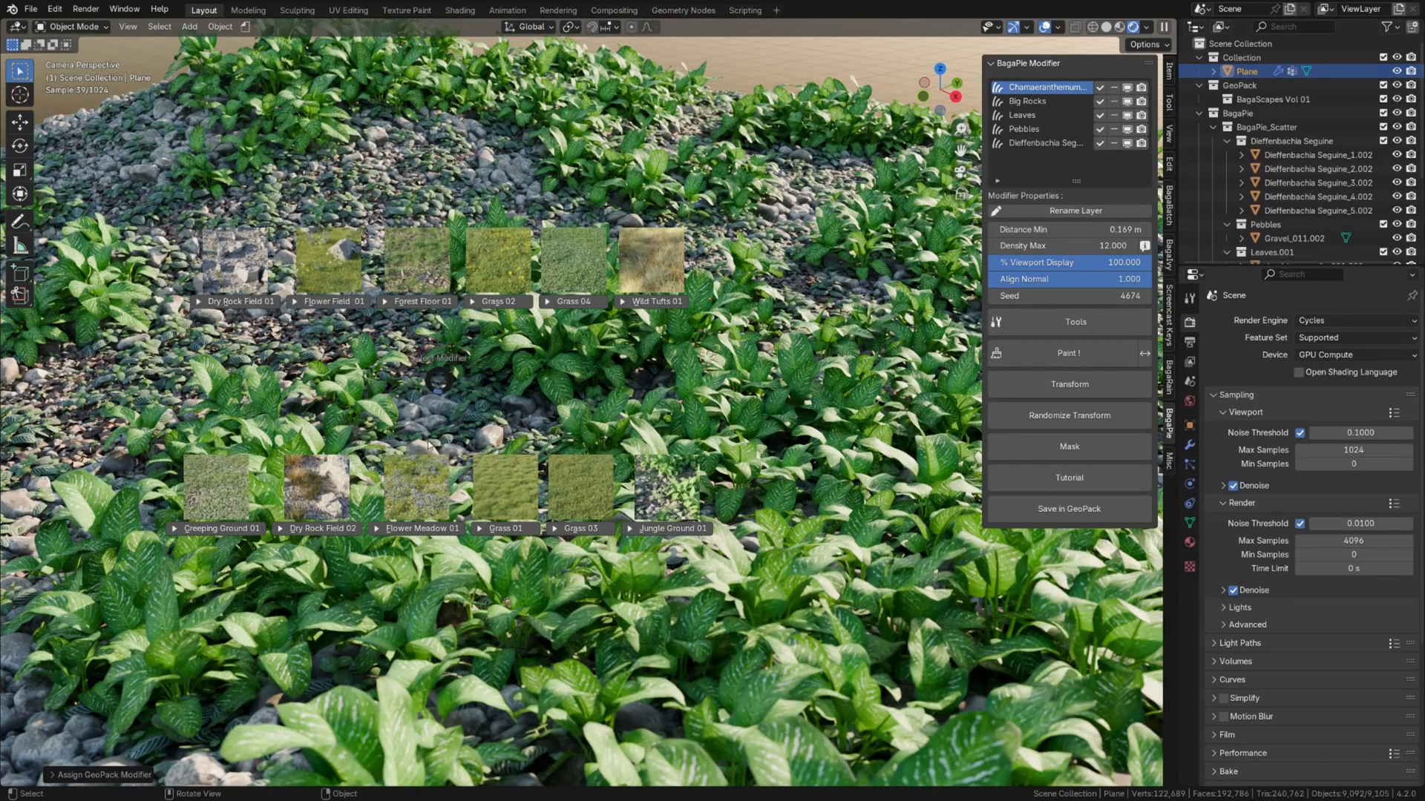
{"action": "left_click", "coordinate": [421, 527]}
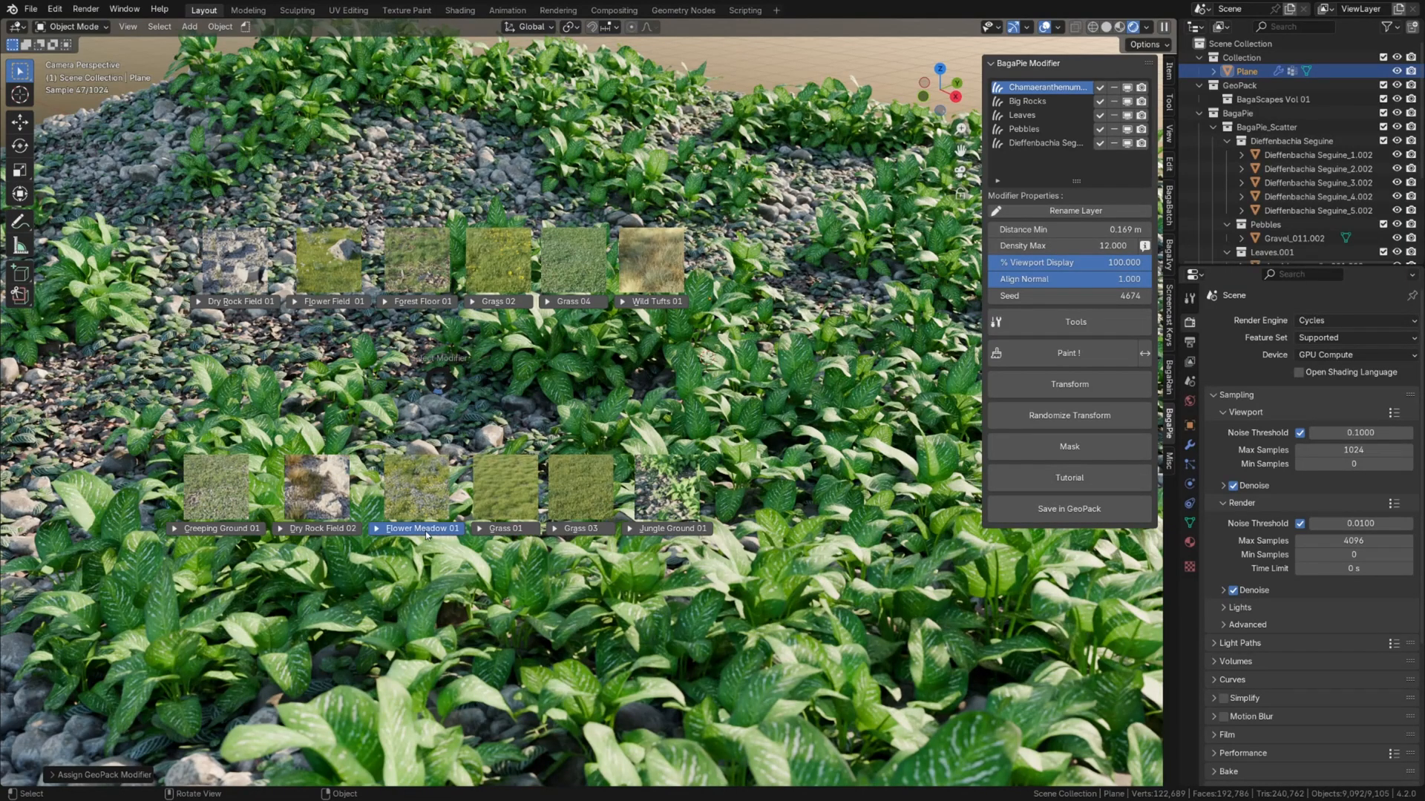